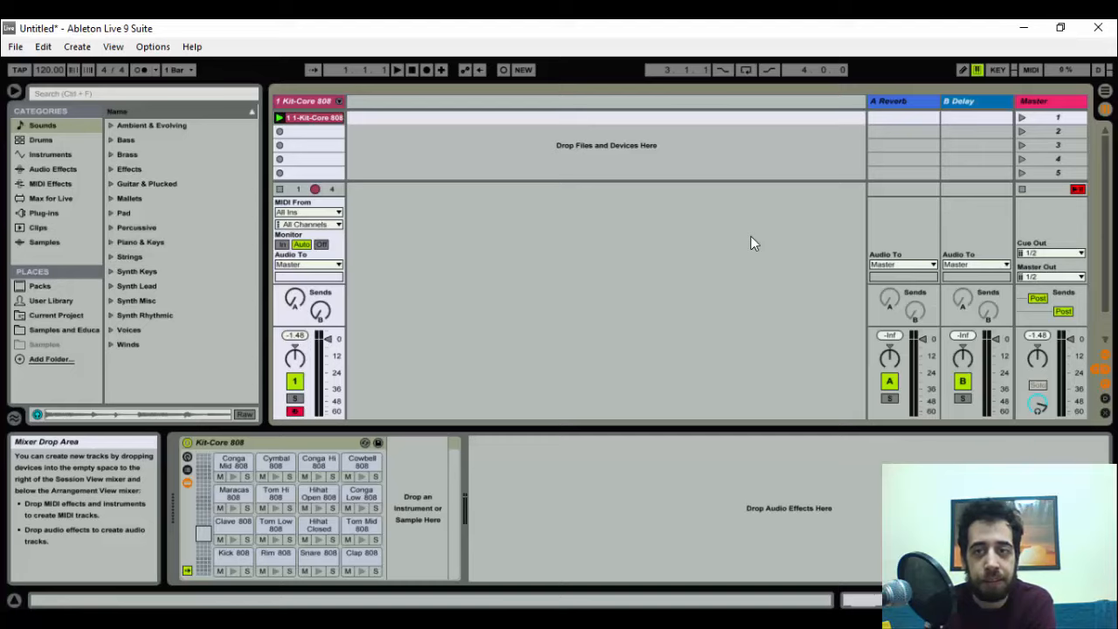
mouse_move(672, 266)
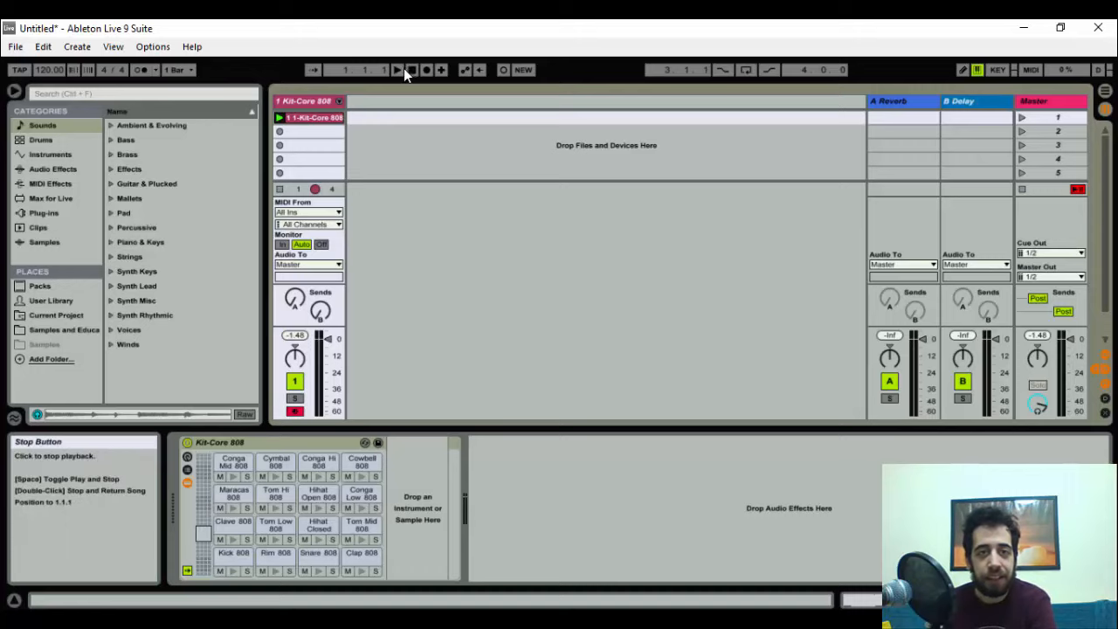
Stop playback, inspect the Kit-Core 808 beat clip, and delete the Delay return track.
click(395, 70)
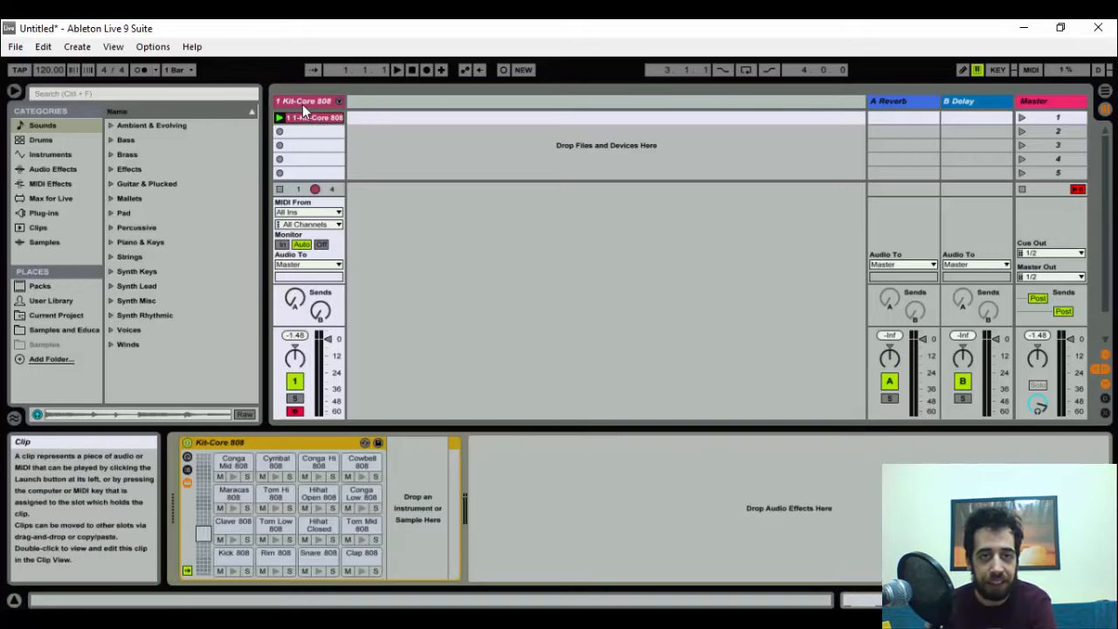
click(398, 70)
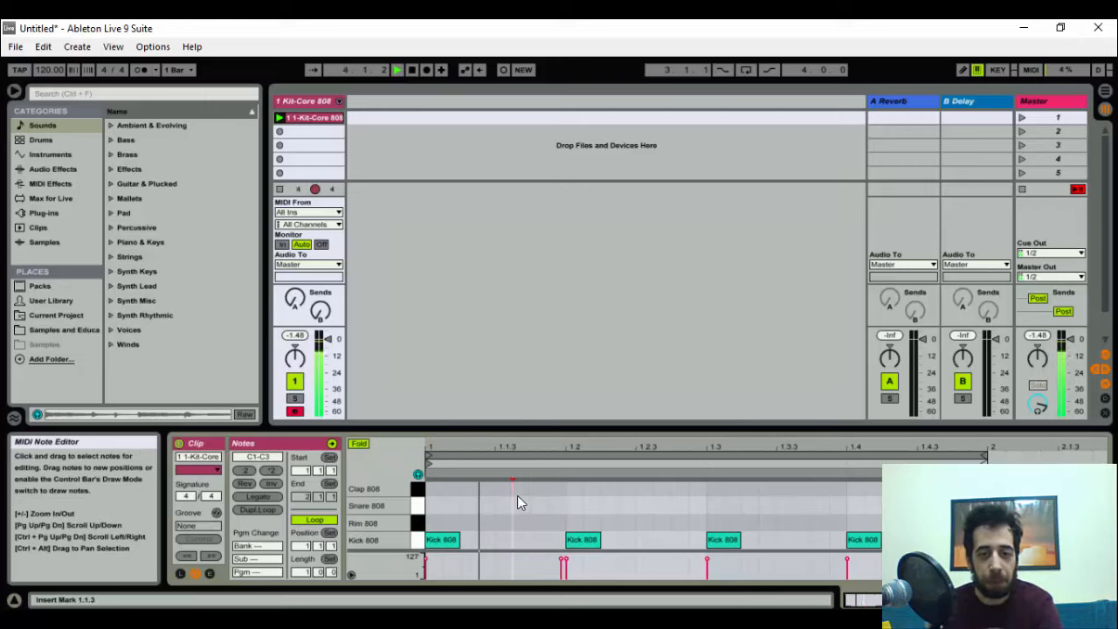
click(397, 70)
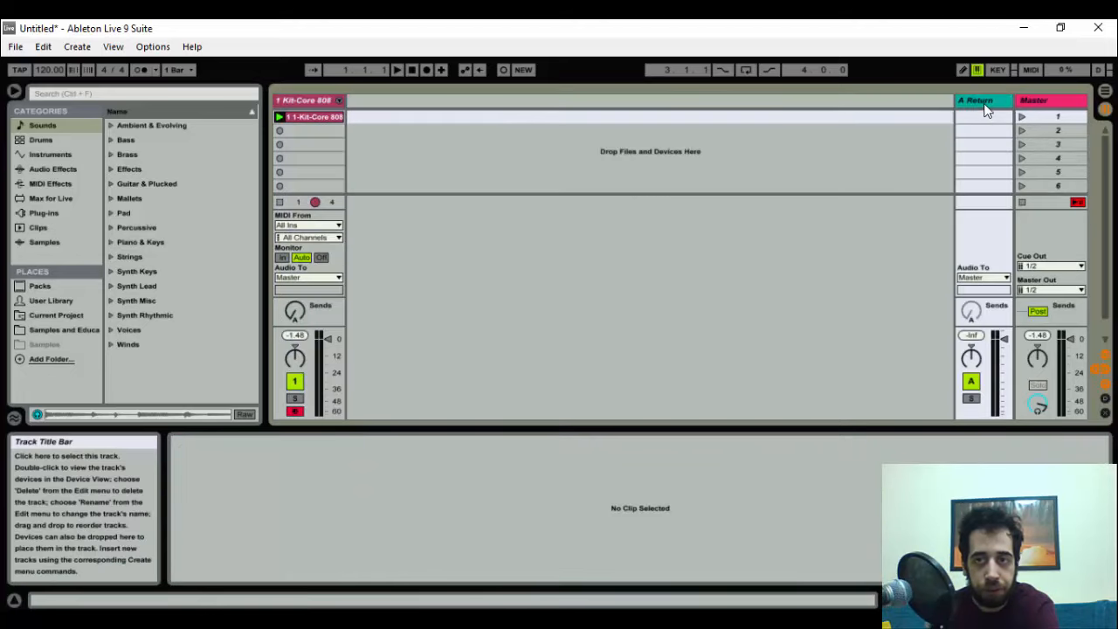
Insert return tracks from the return title bar menu until returns A–D exist.
right_click(982, 100)
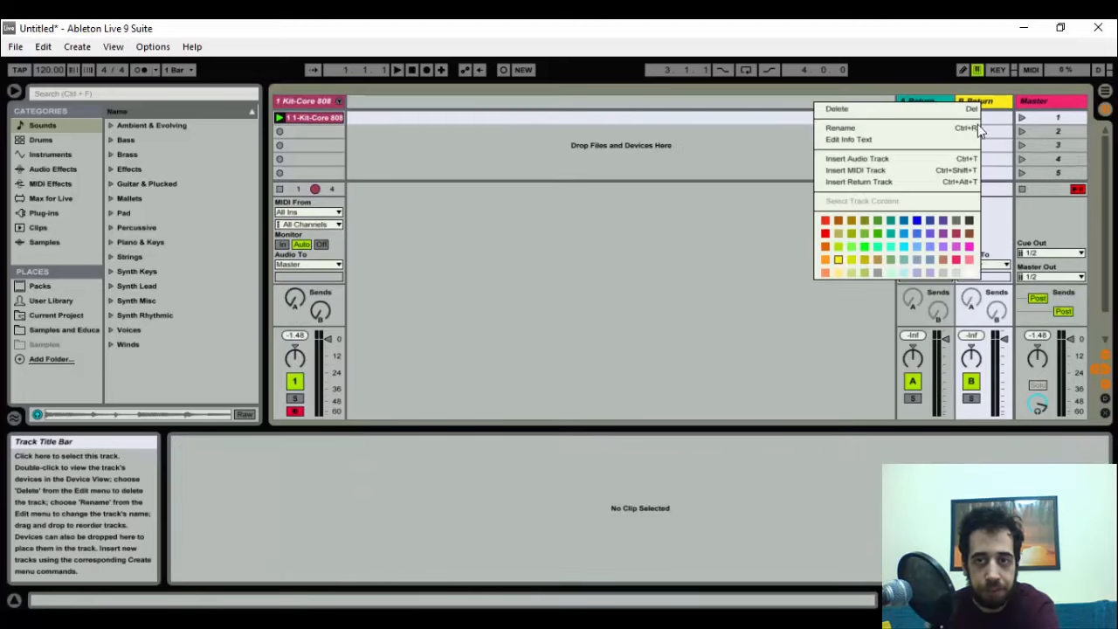
click(860, 181)
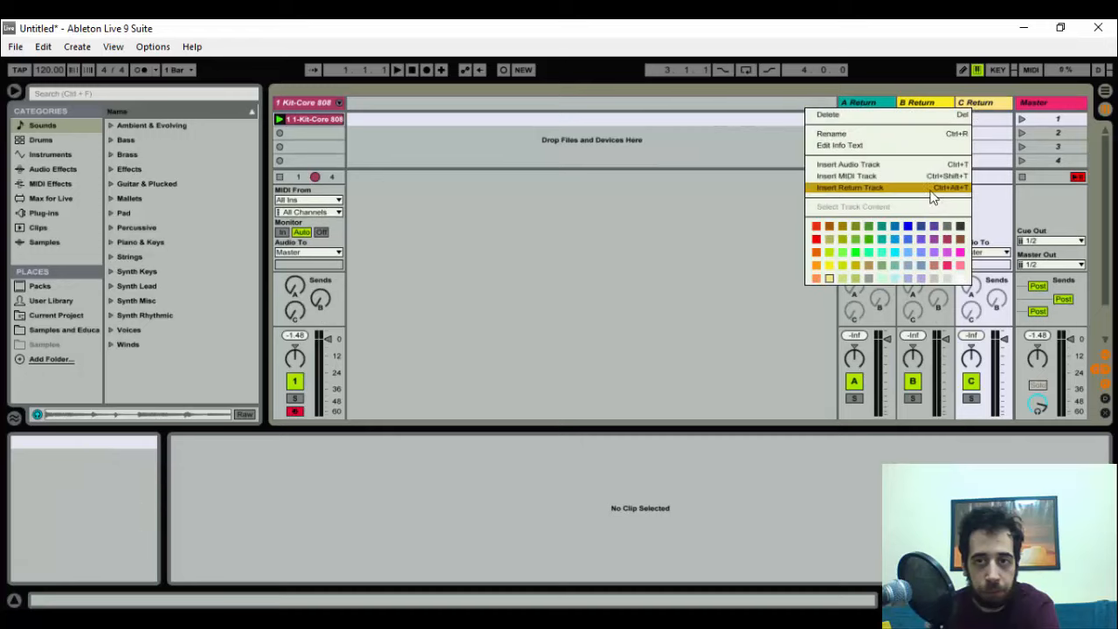
click(849, 188)
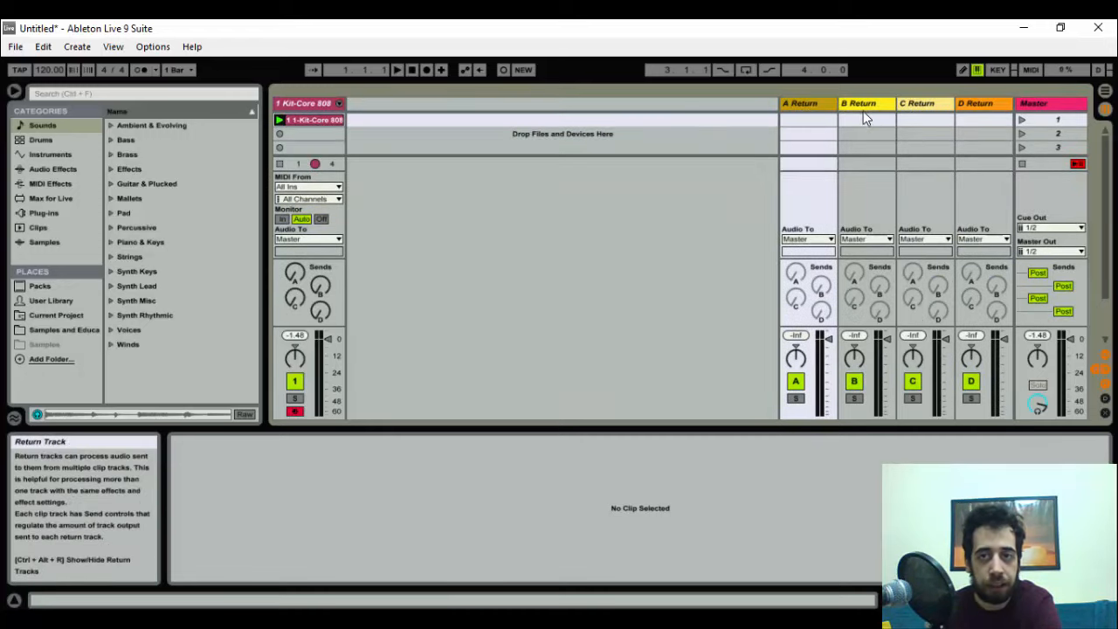
click(865, 103)
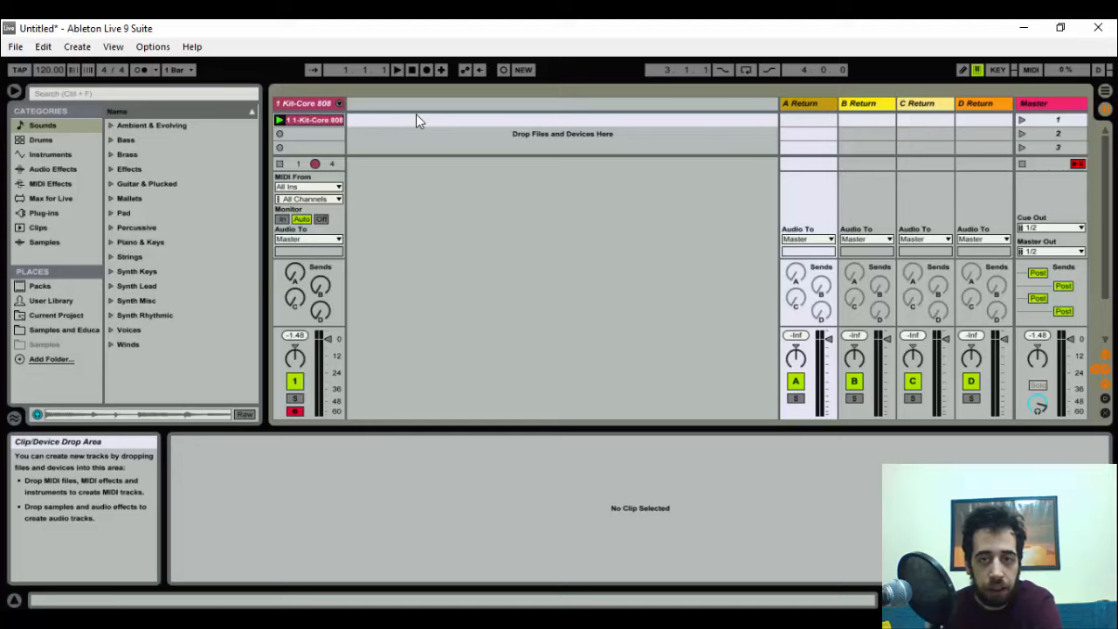
mouse_move(888, 236)
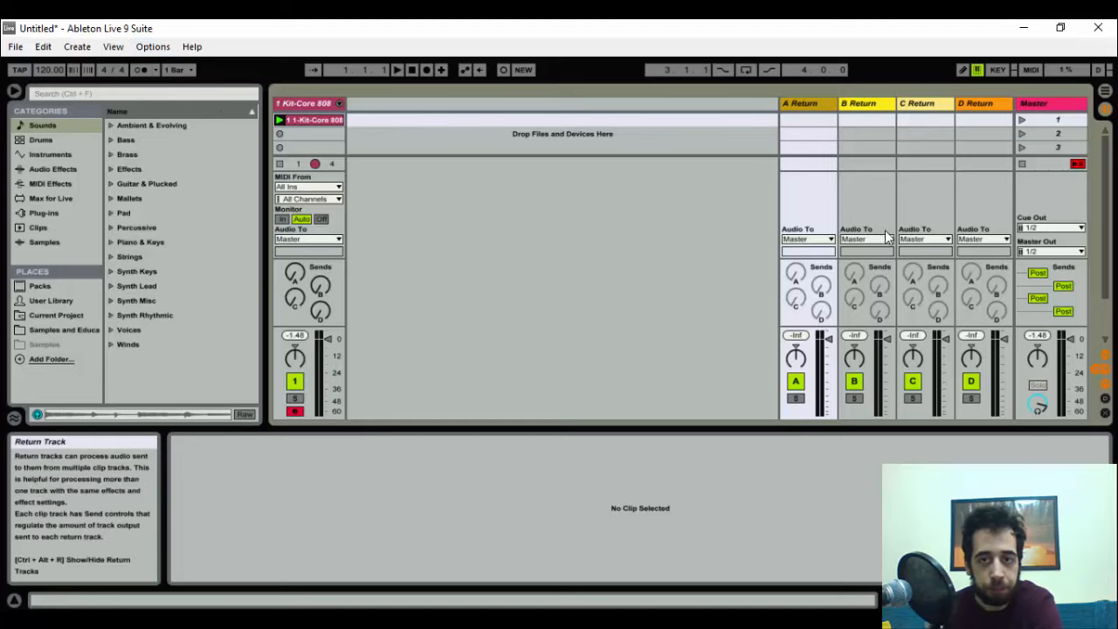
click(804, 238)
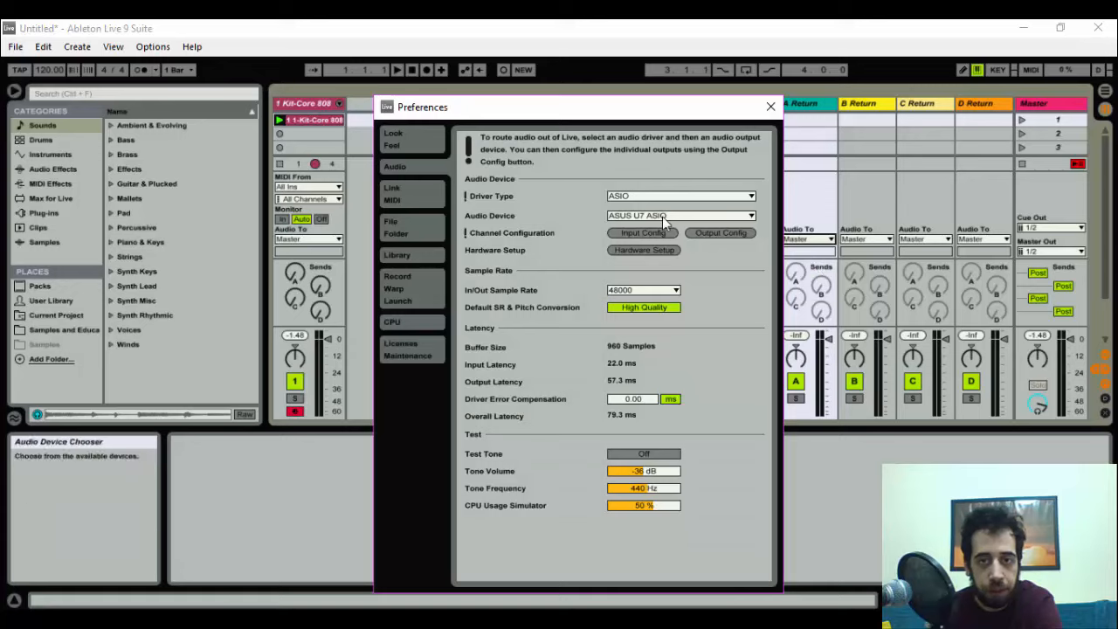
mouse_move(665, 224)
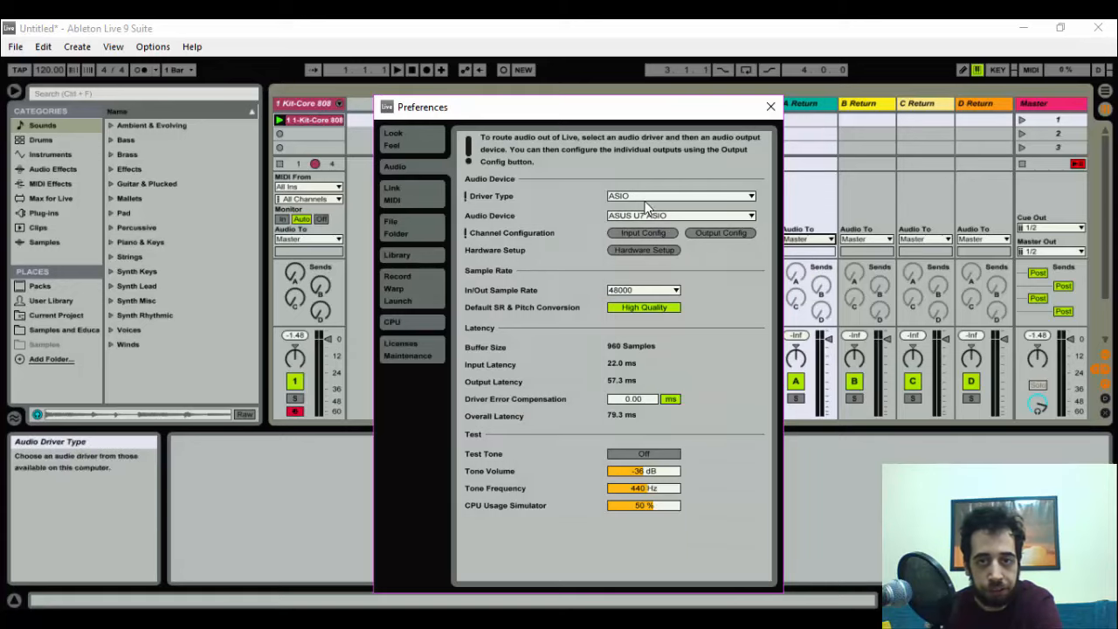
Deactivate outputs 7/8 in the Audio Output Config and return to the Session.
click(720, 232)
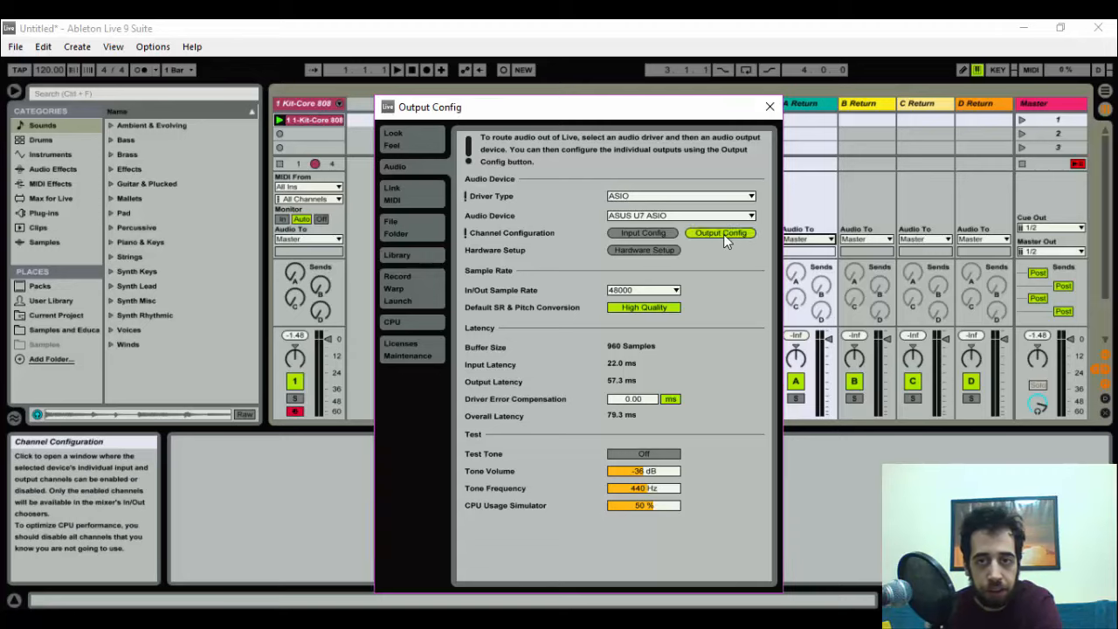
click(720, 233)
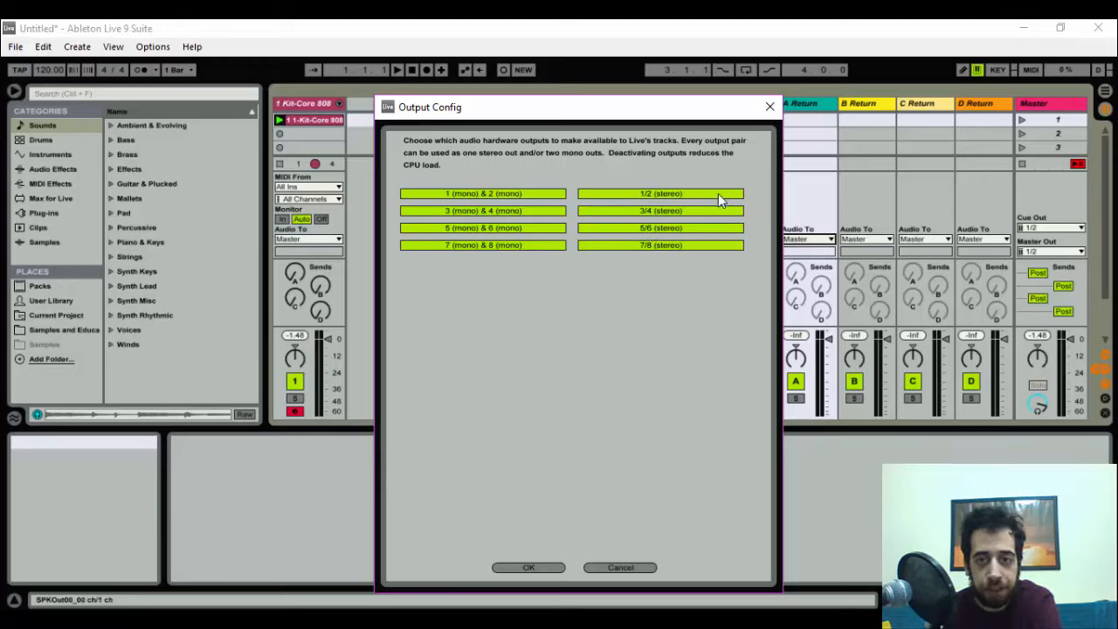
mouse_move(673, 186)
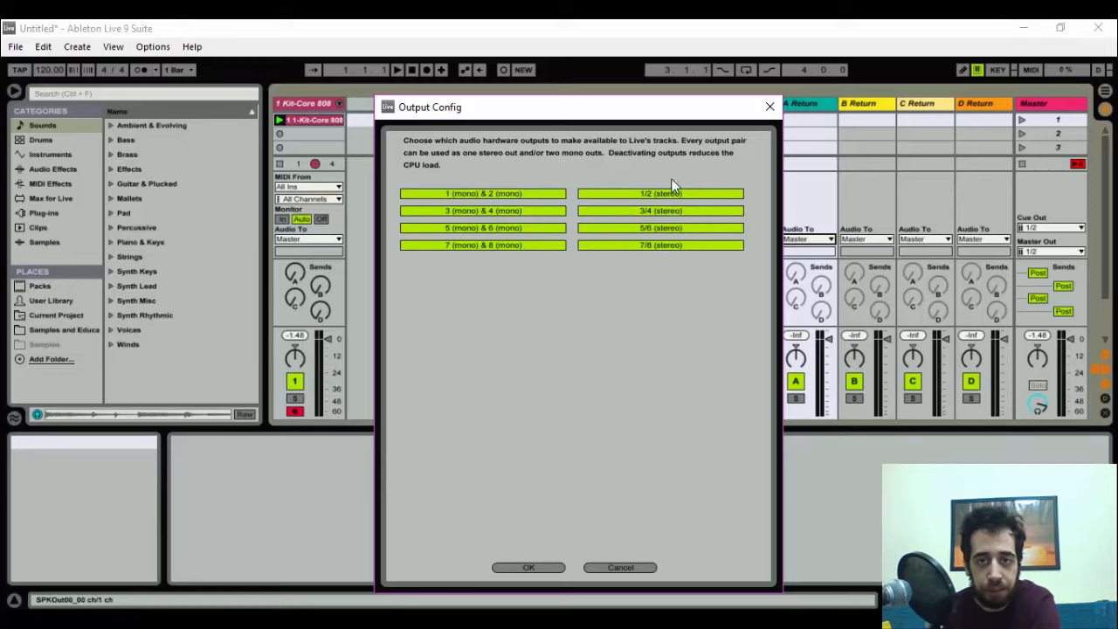
mouse_move(638, 200)
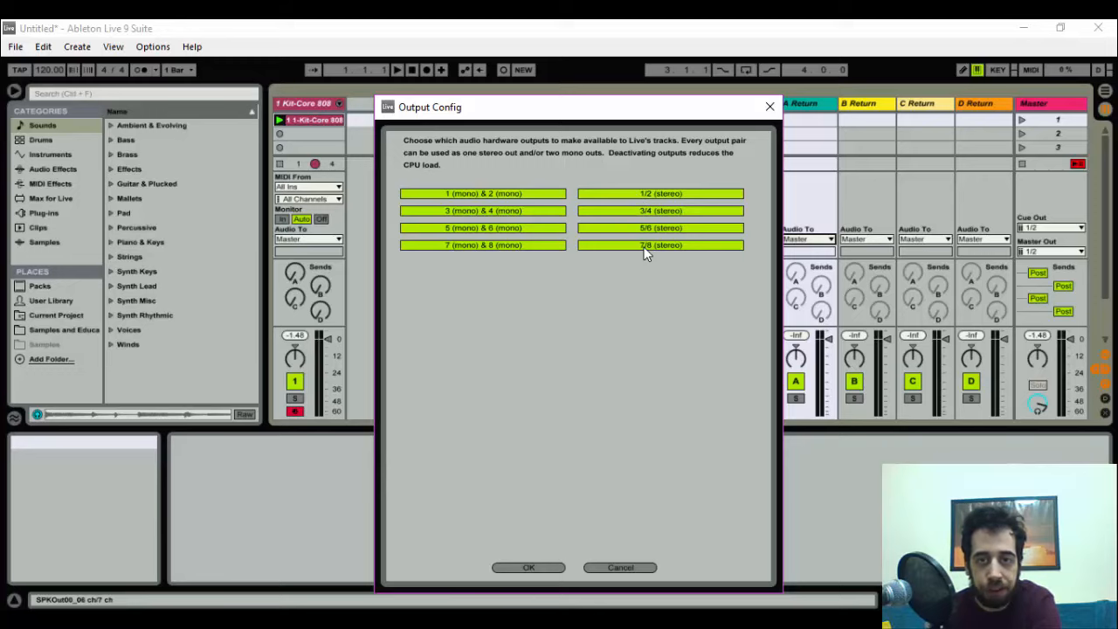
click(660, 244)
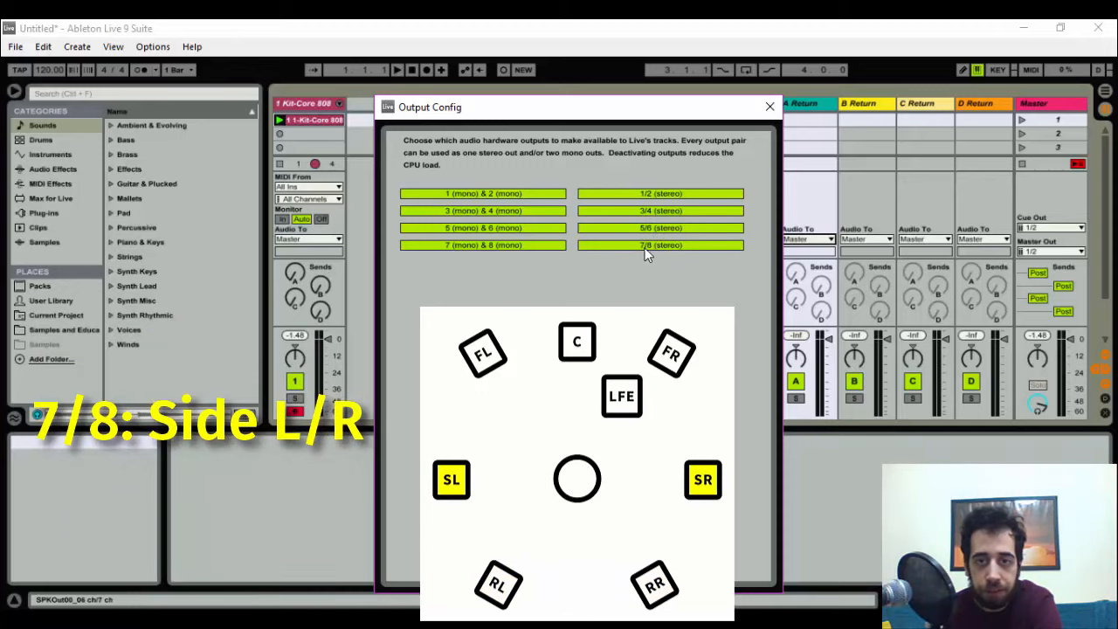
mouse_move(650, 255)
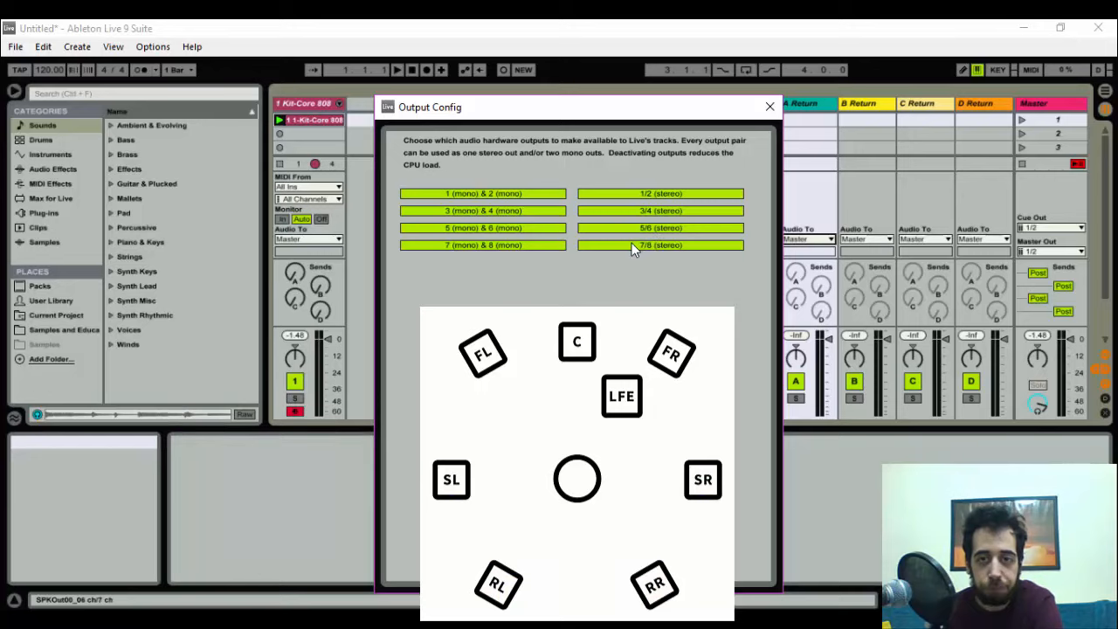
click(661, 244)
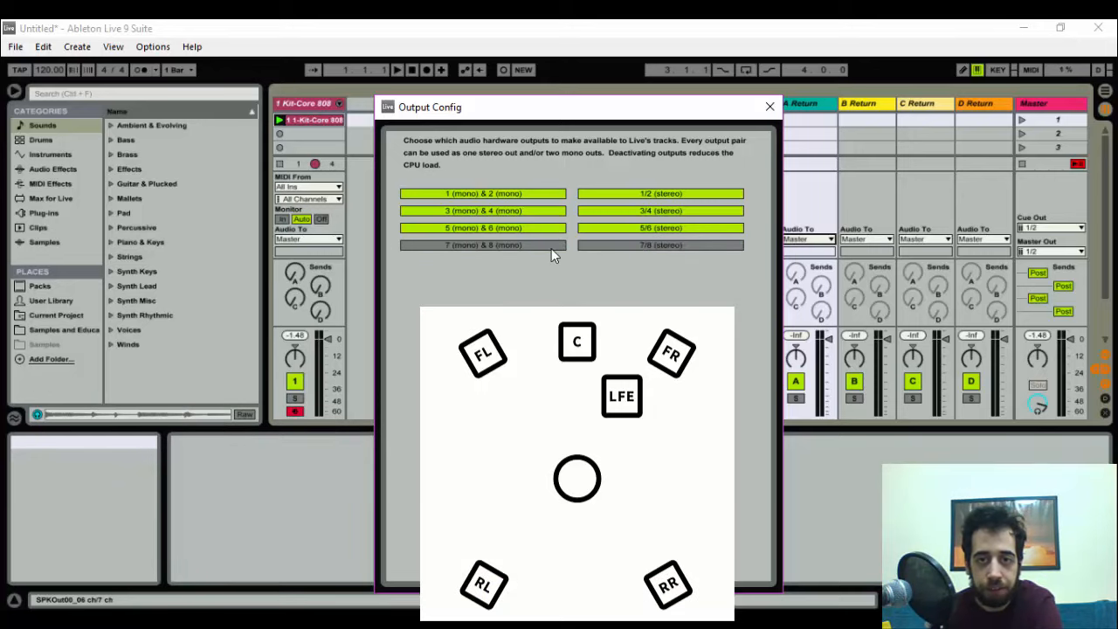
click(769, 107)
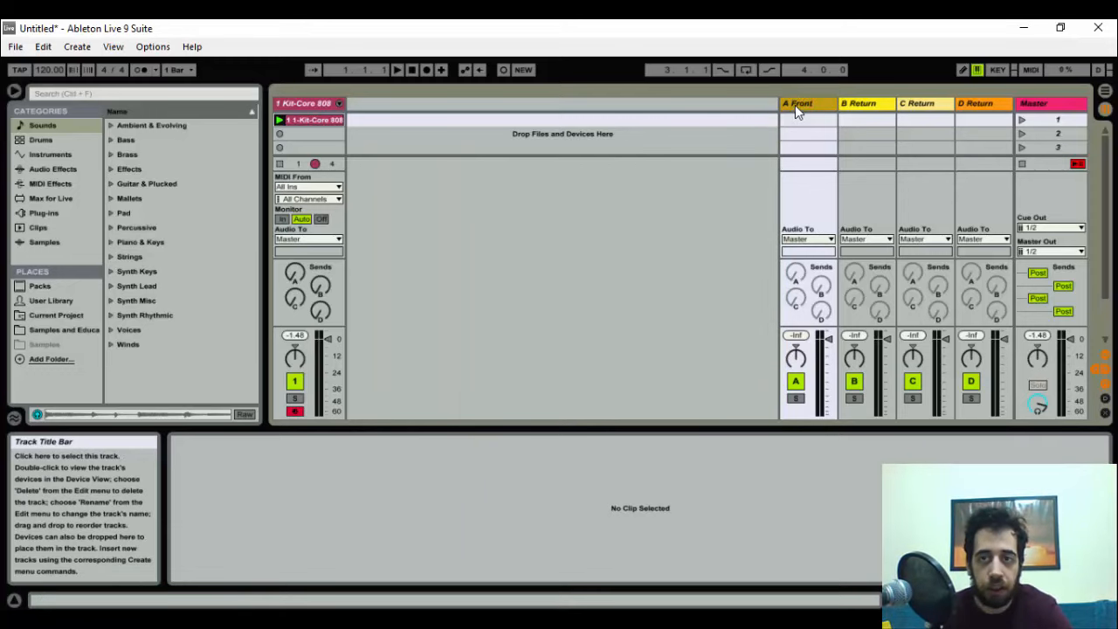
Rename returns A–D to Front, Center+LF, Rear and Side.
click(865, 103)
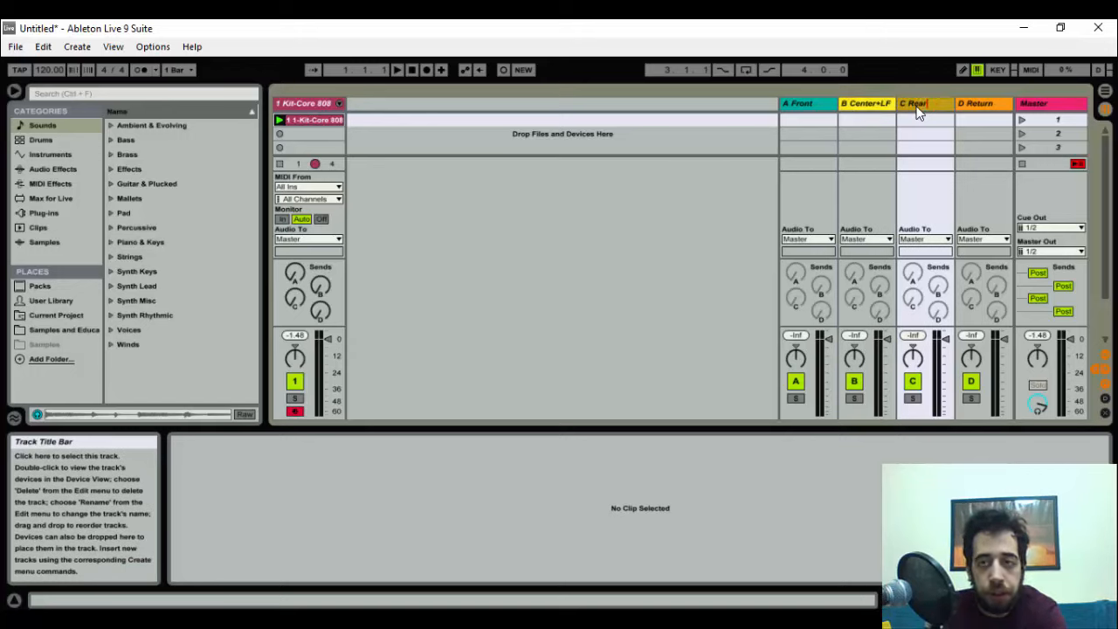
click(975, 103)
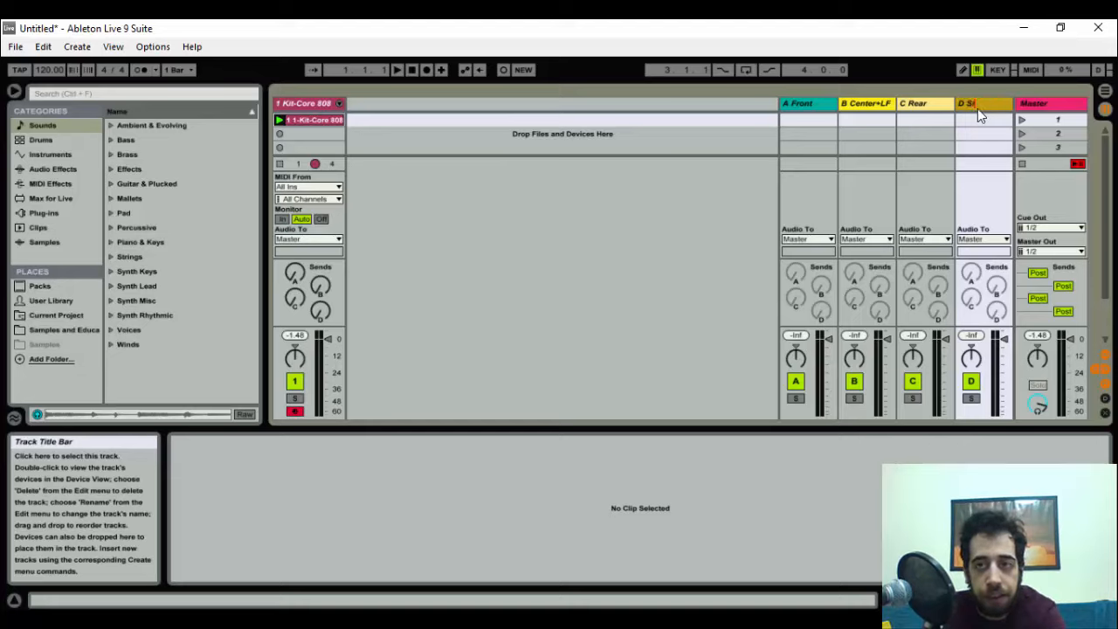
click(807, 237)
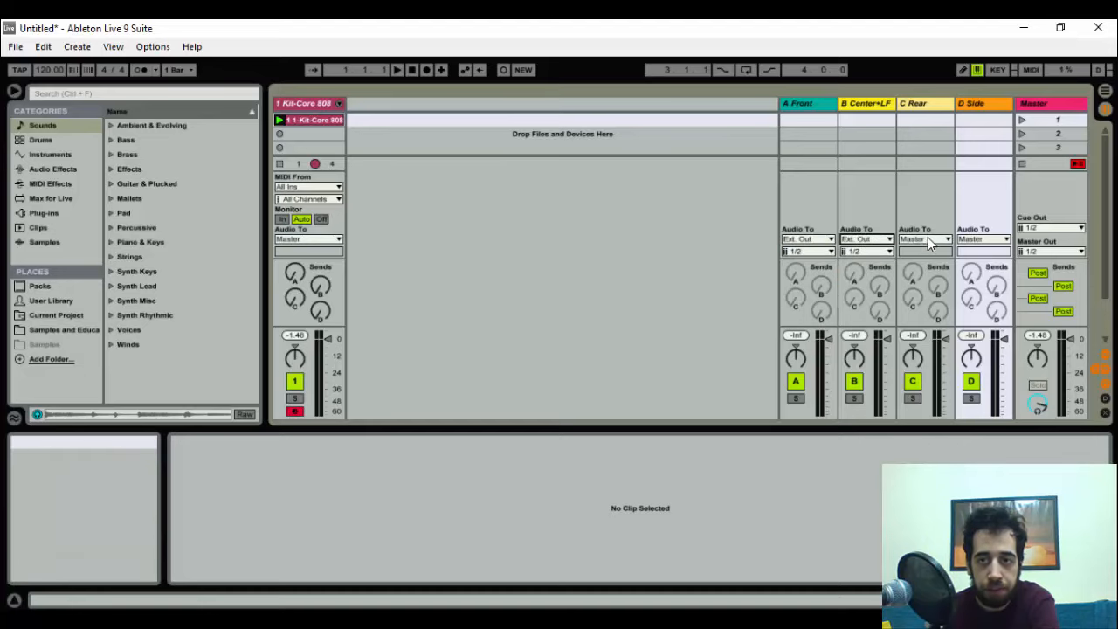
Route Center+LF to Ext. Out 3/4 and Side to 7/8, completing the 1/2–7/8 mapping.
click(924, 238)
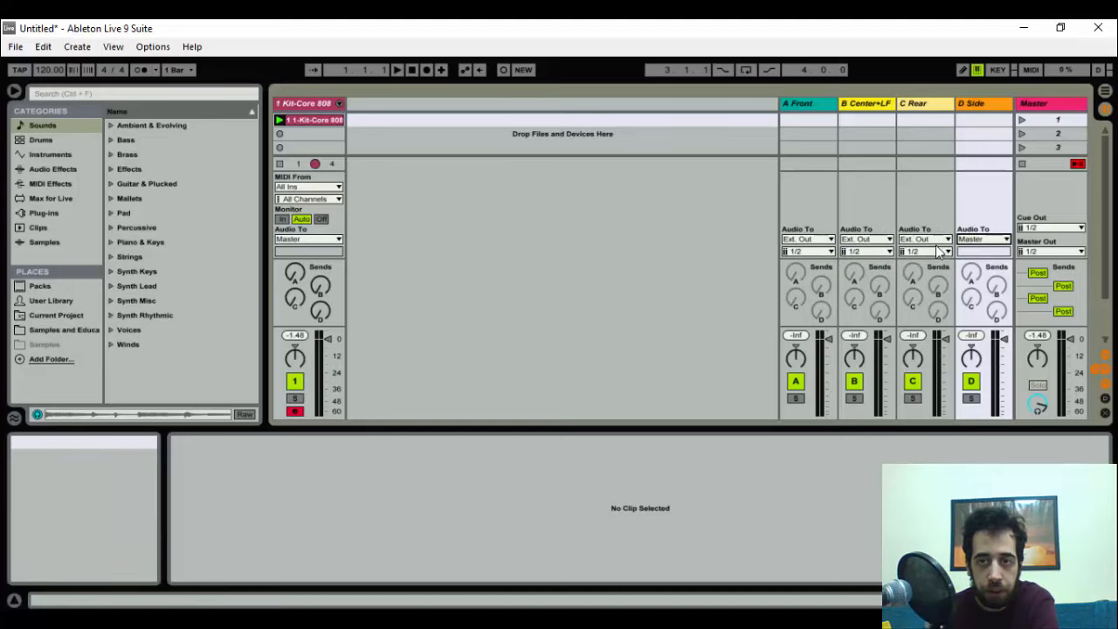
click(891, 252)
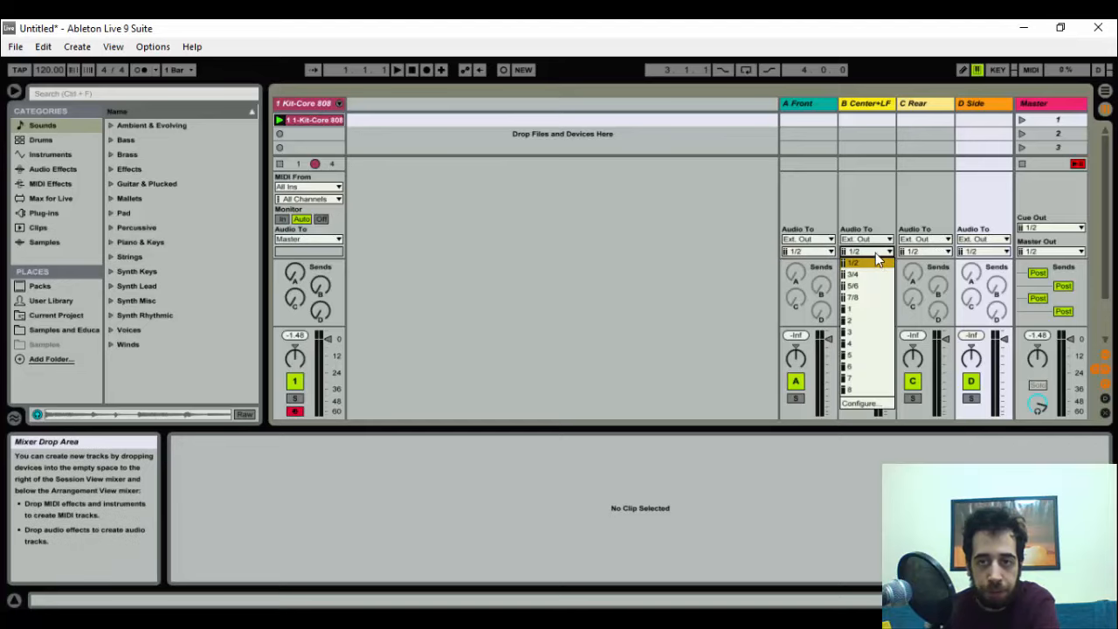
click(855, 273)
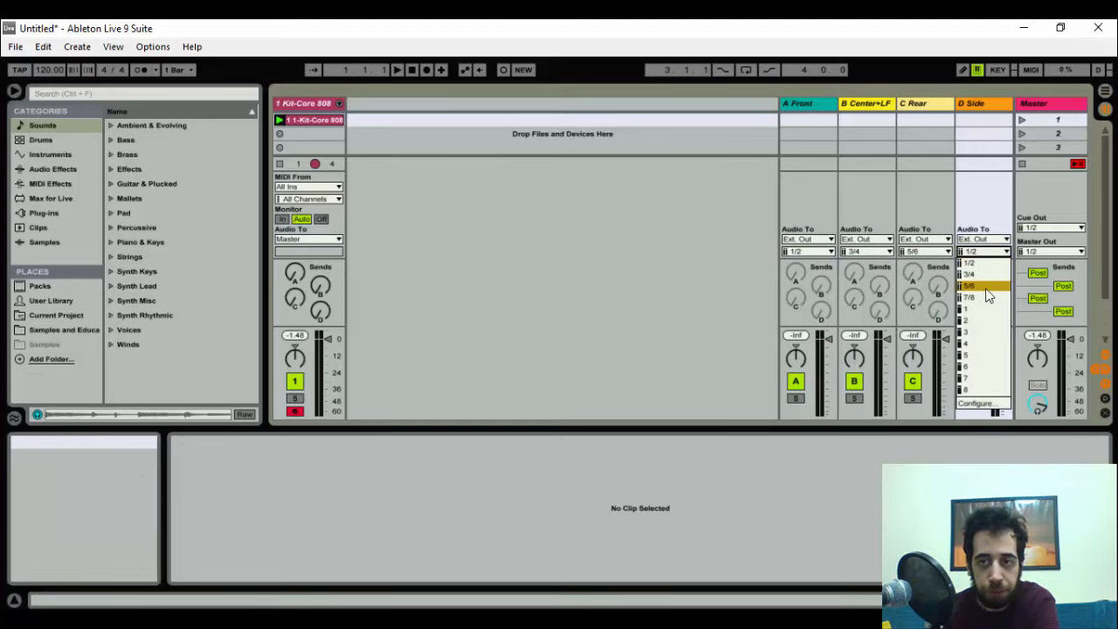
click(968, 297)
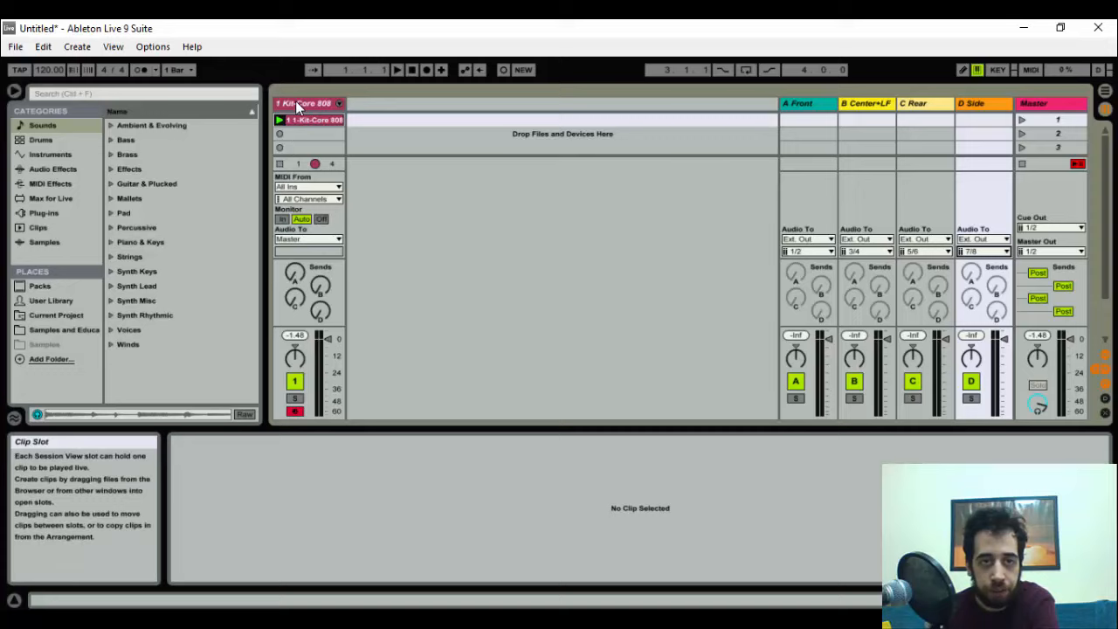
Set Kit-Core 808's Audio To to Sends Only and raise its Center+LF send.
click(308, 238)
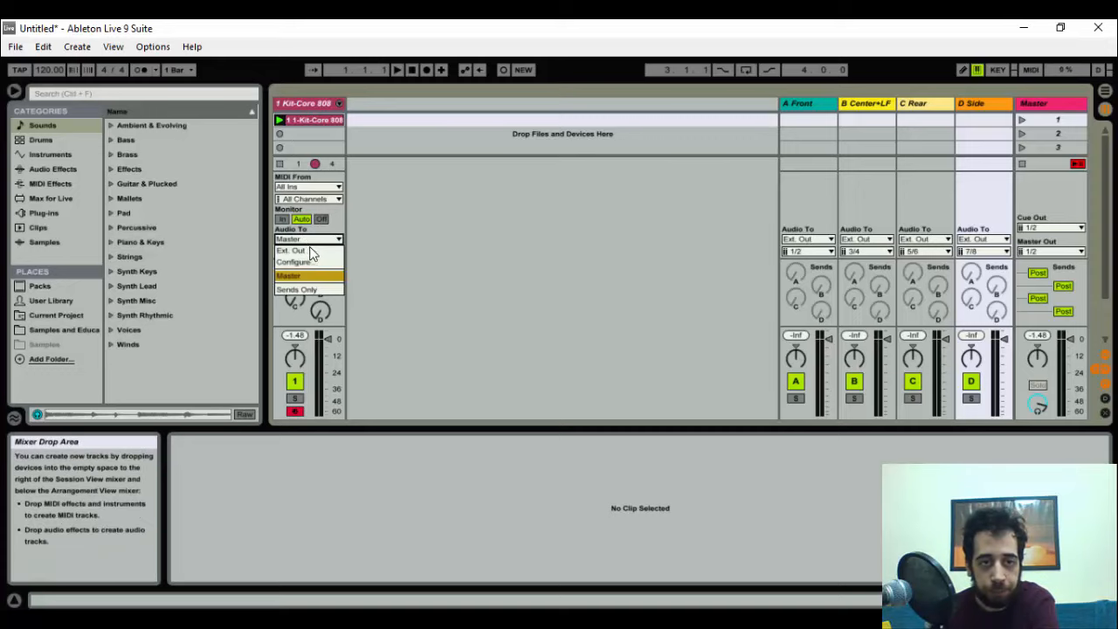
click(297, 291)
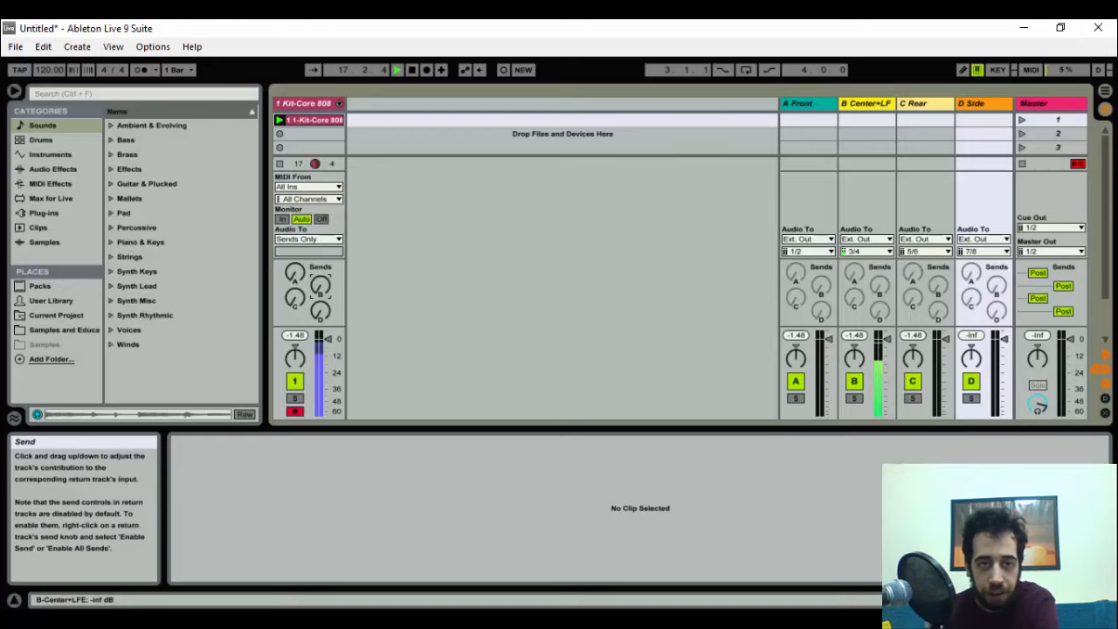
drag(320, 311, 320, 297)
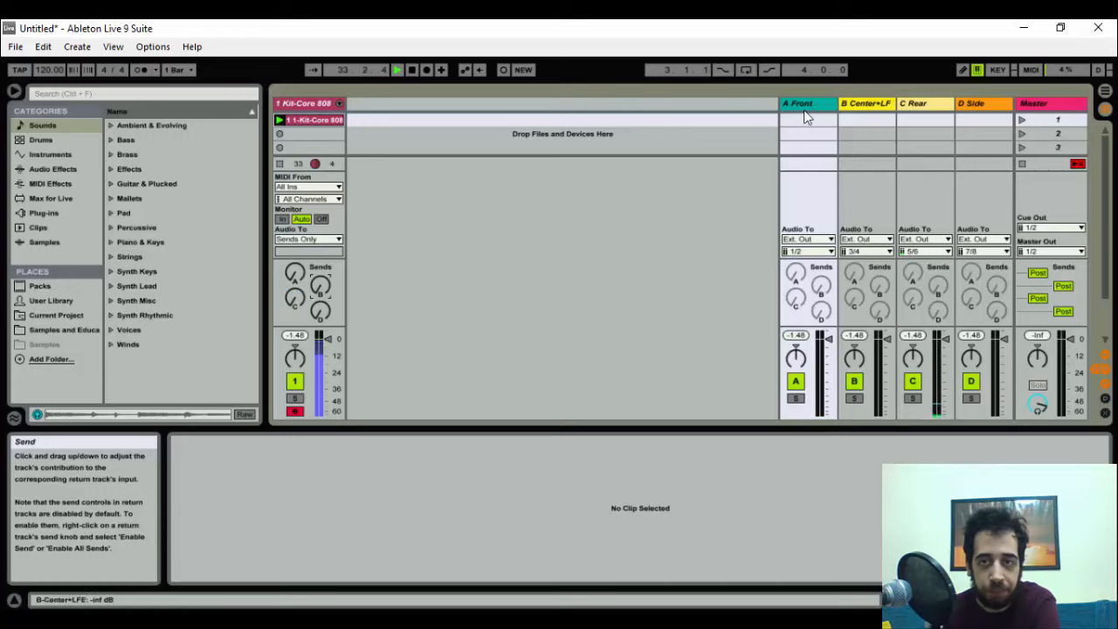
Insert a fifth return track by mistake, then delete it to keep Front through Side.
right_click(797, 103)
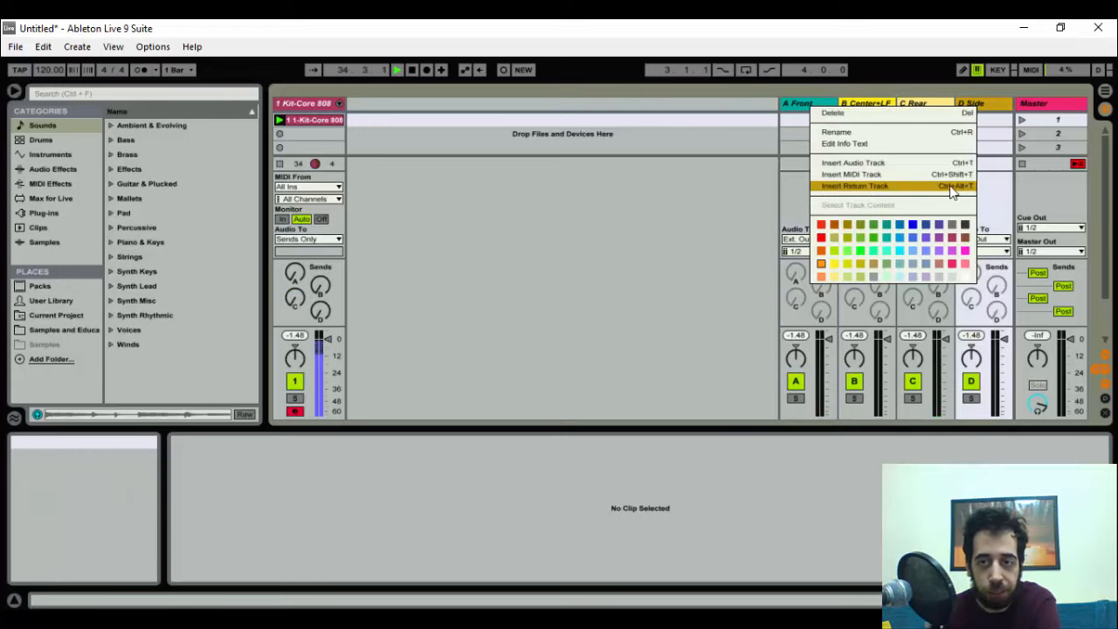
click(855, 185)
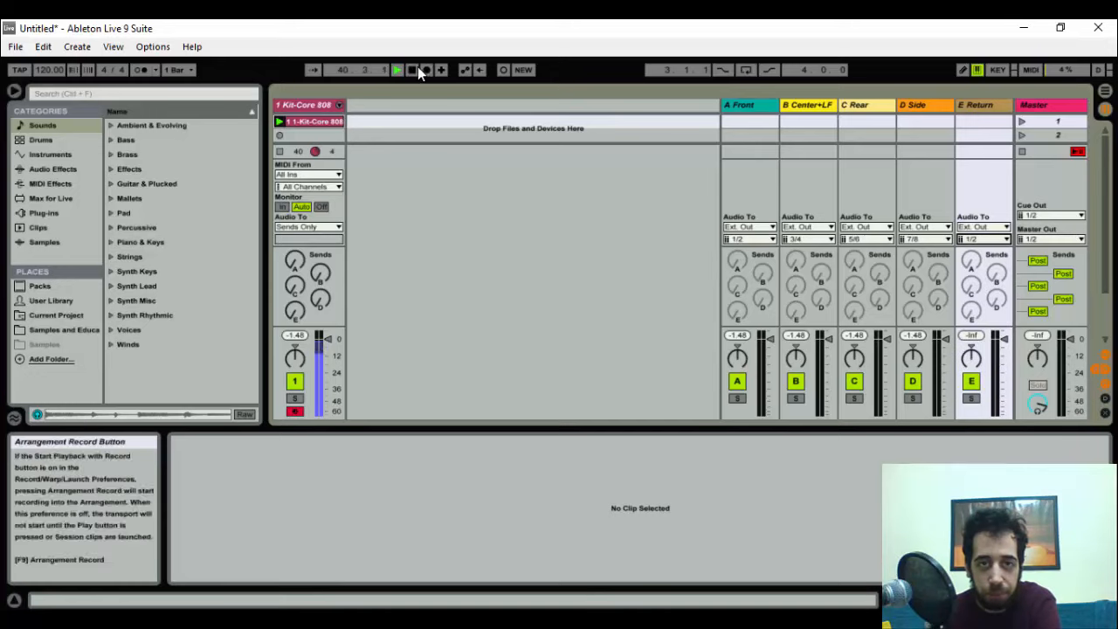
right_click(865, 105)
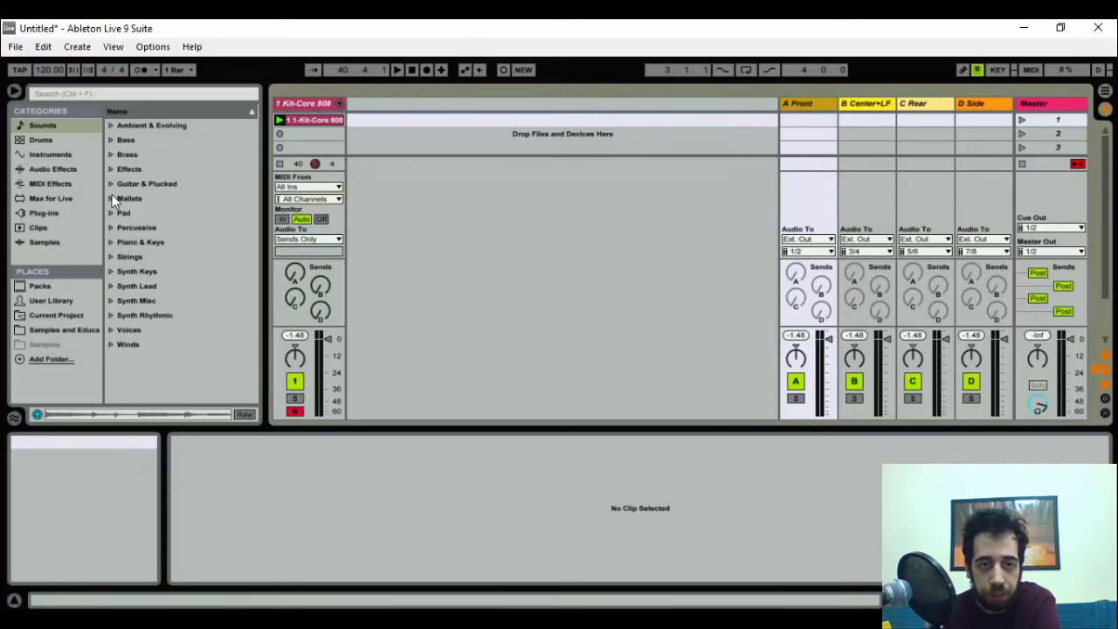
click(14, 45)
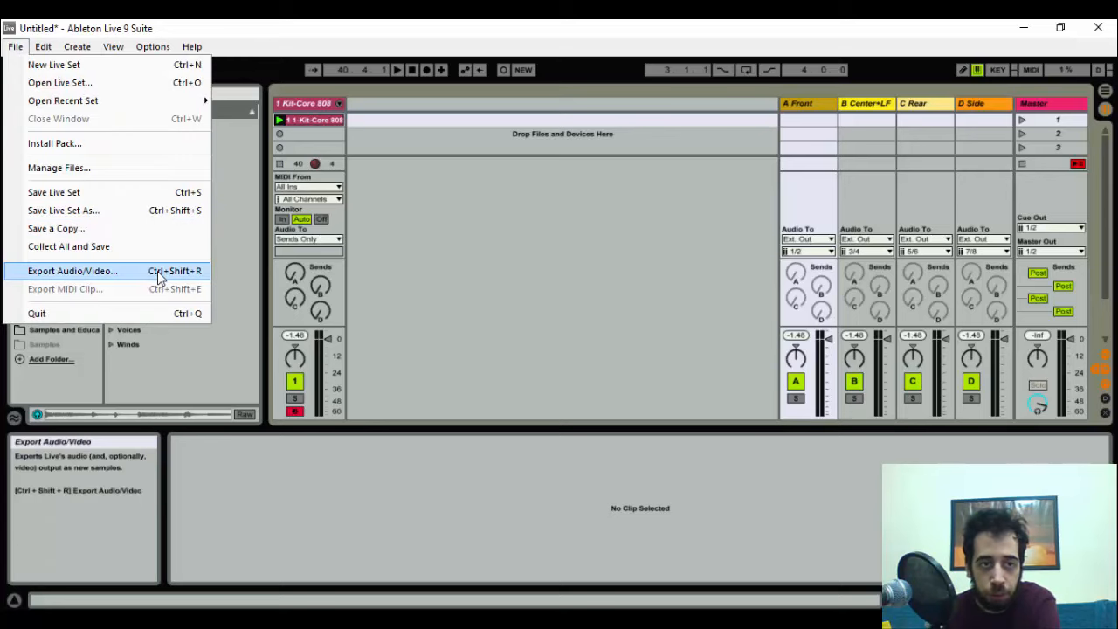
click(74, 271)
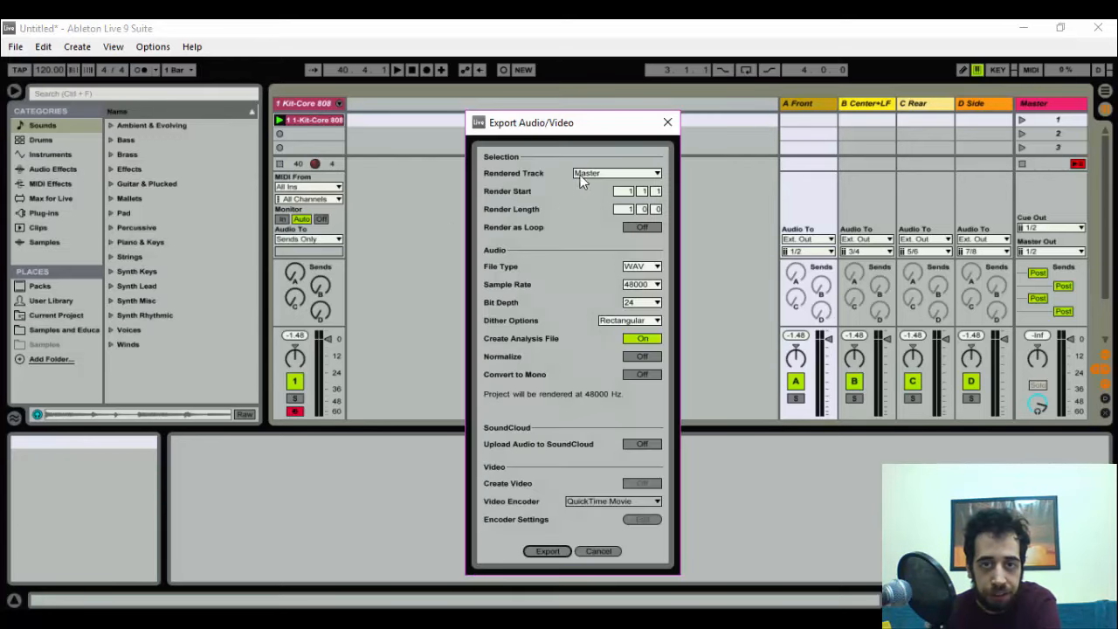
click(615, 173)
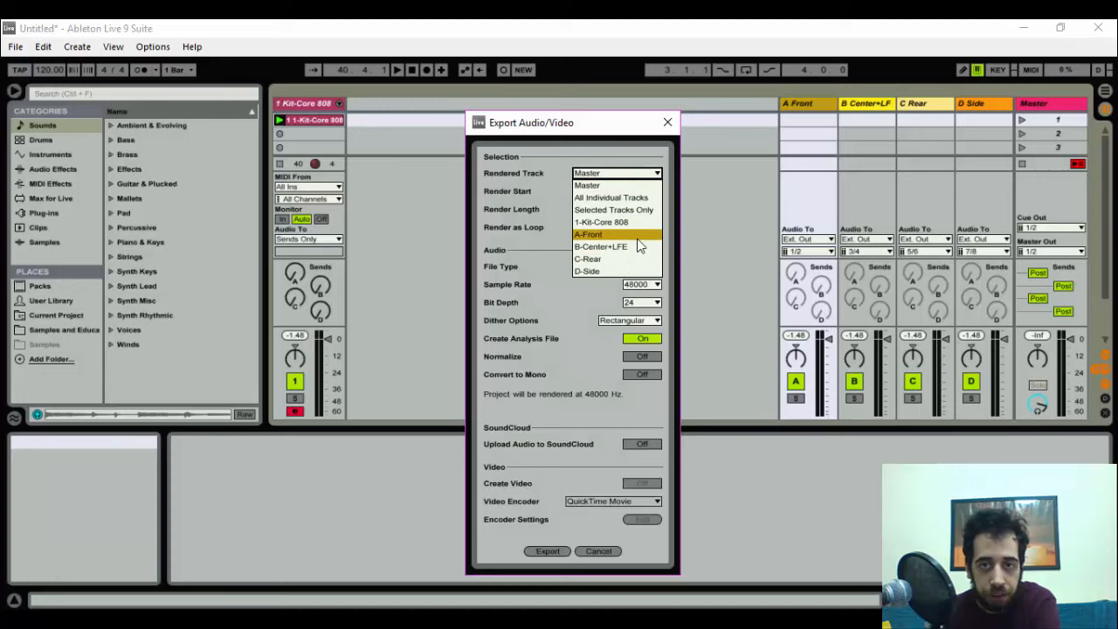
mouse_move(612, 259)
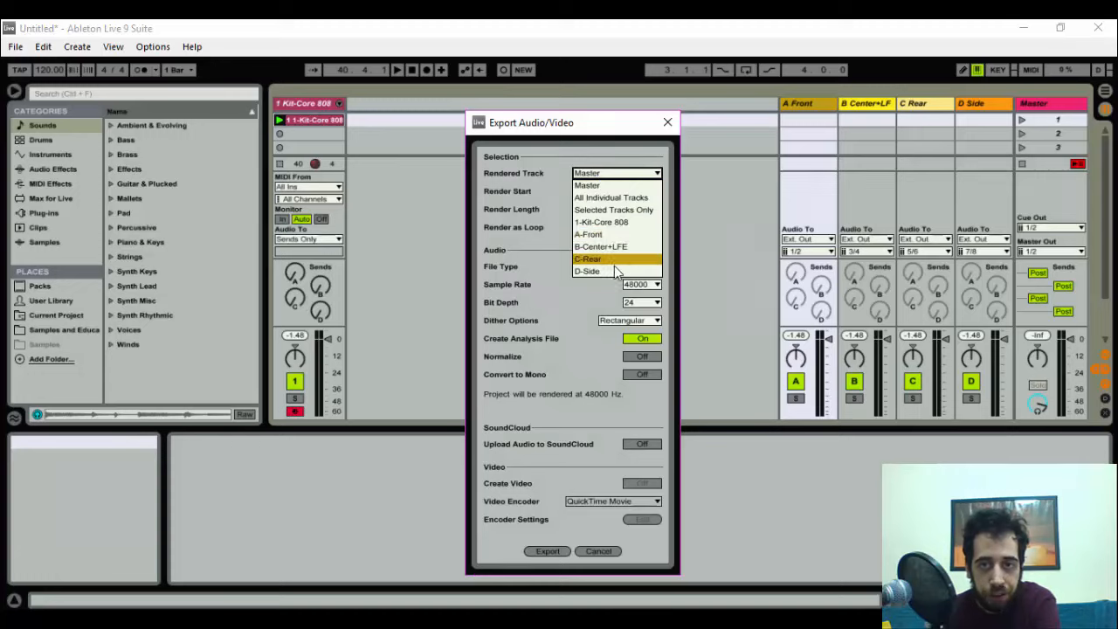
mouse_move(612, 197)
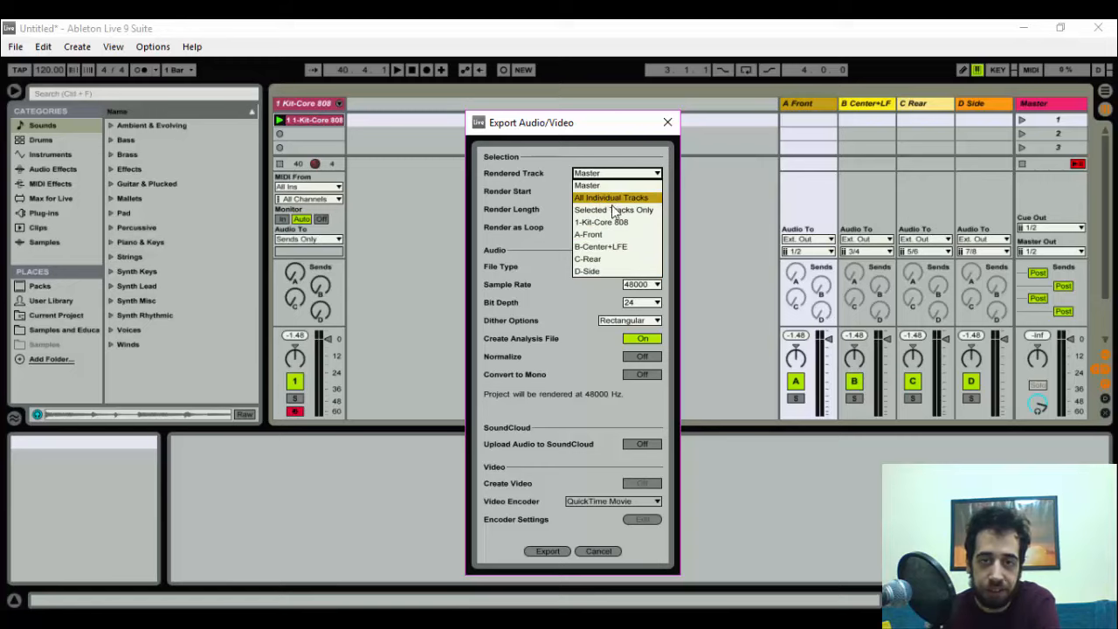
mouse_move(619, 234)
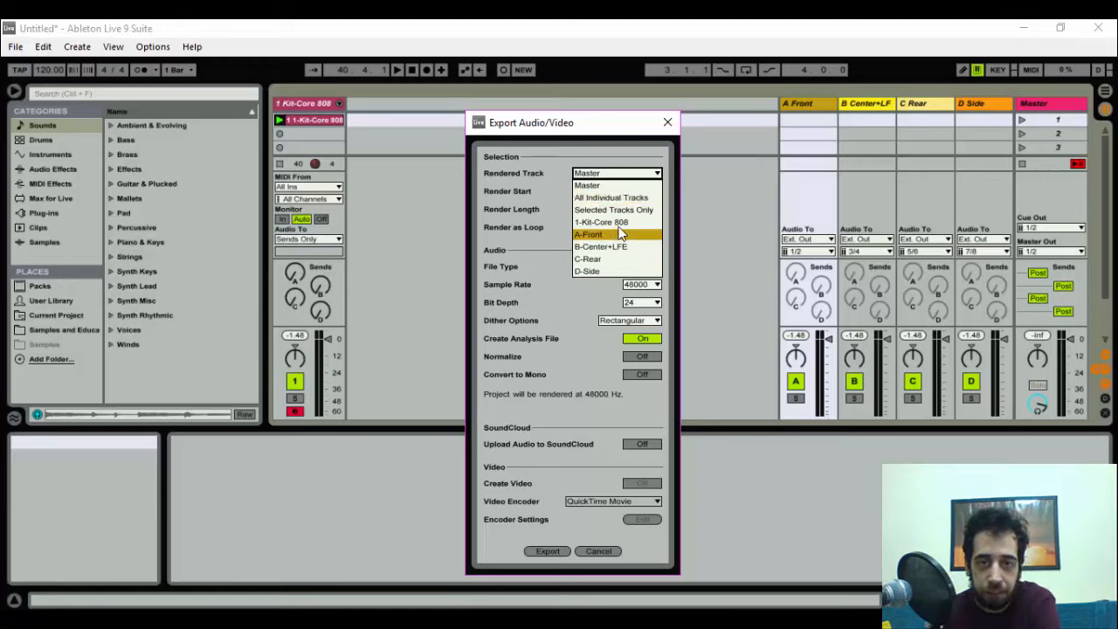
mouse_move(587, 271)
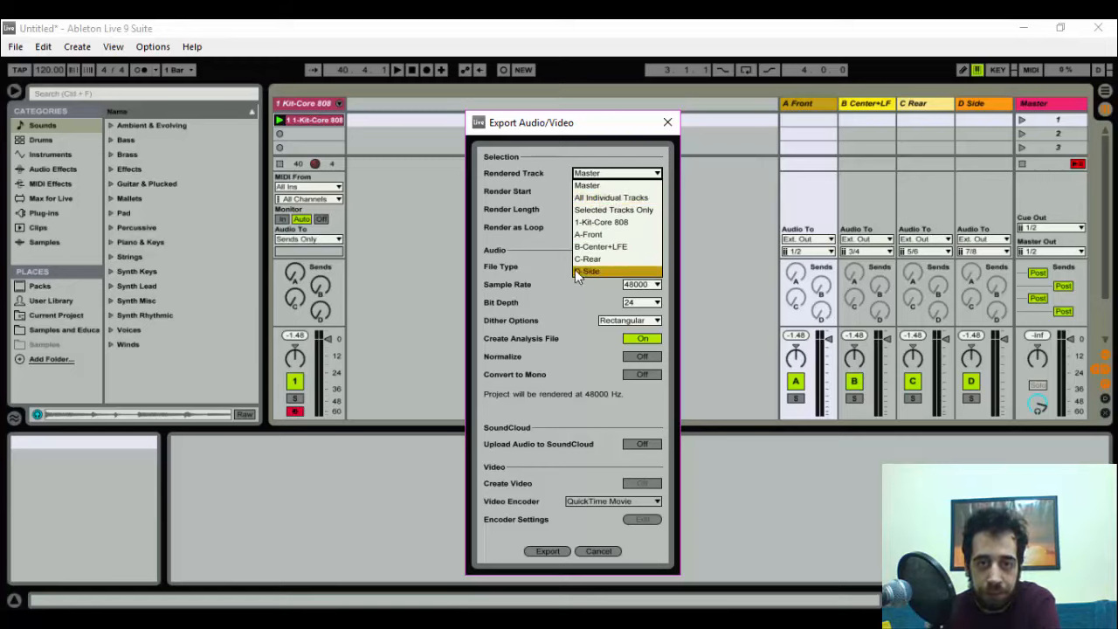
click(615, 173)
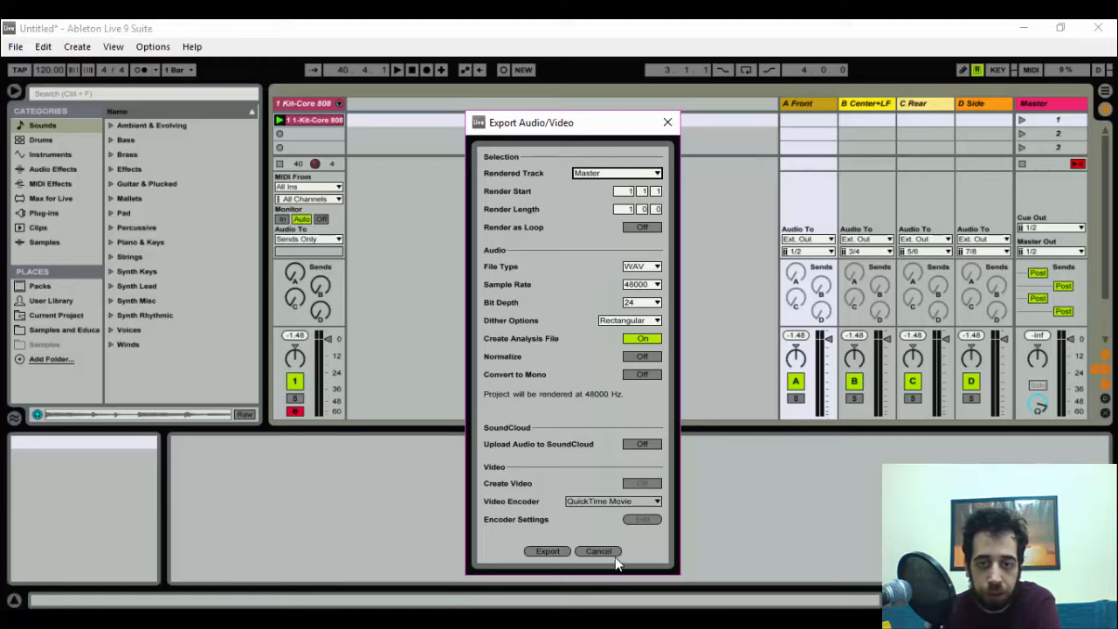
click(597, 553)
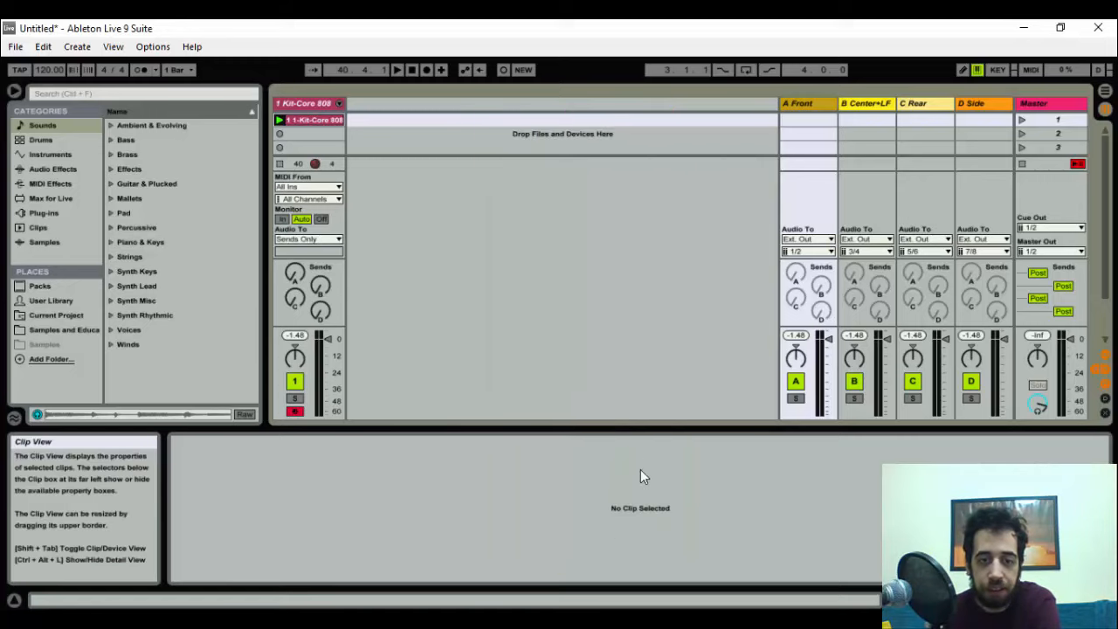
mouse_move(650, 458)
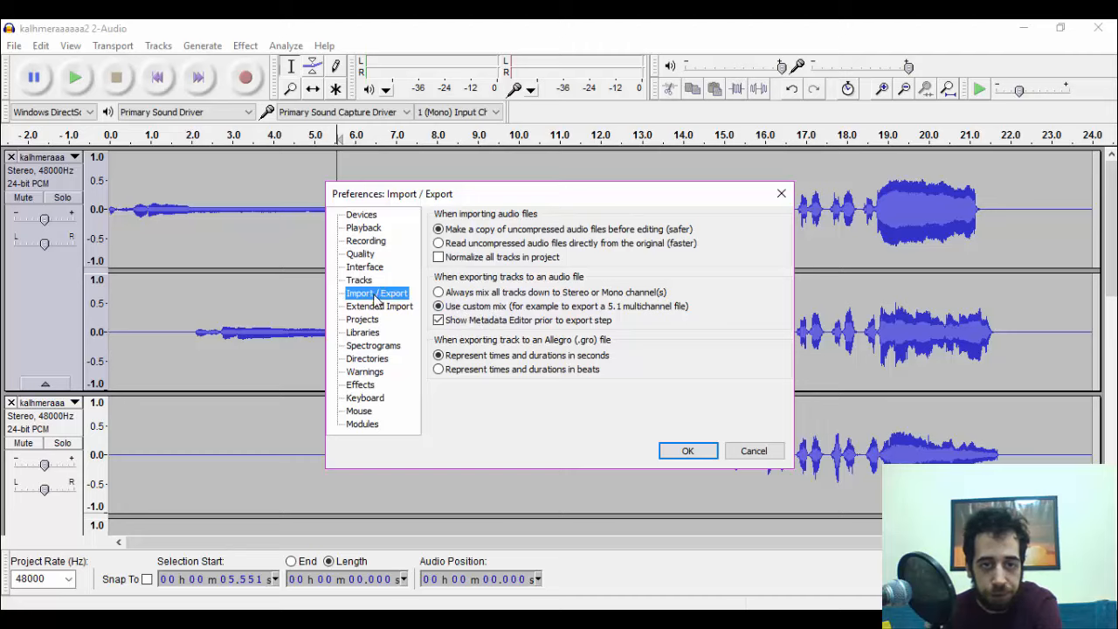
Select 'Use custom mix' in Import/Export preferences and confirm with OK.
click(438, 306)
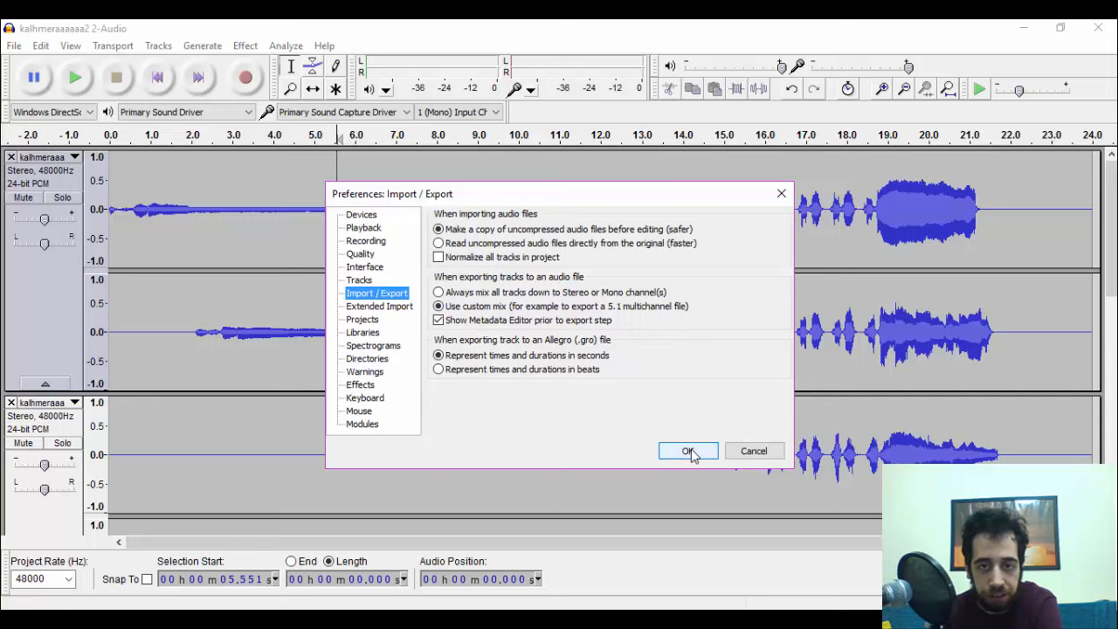
click(688, 451)
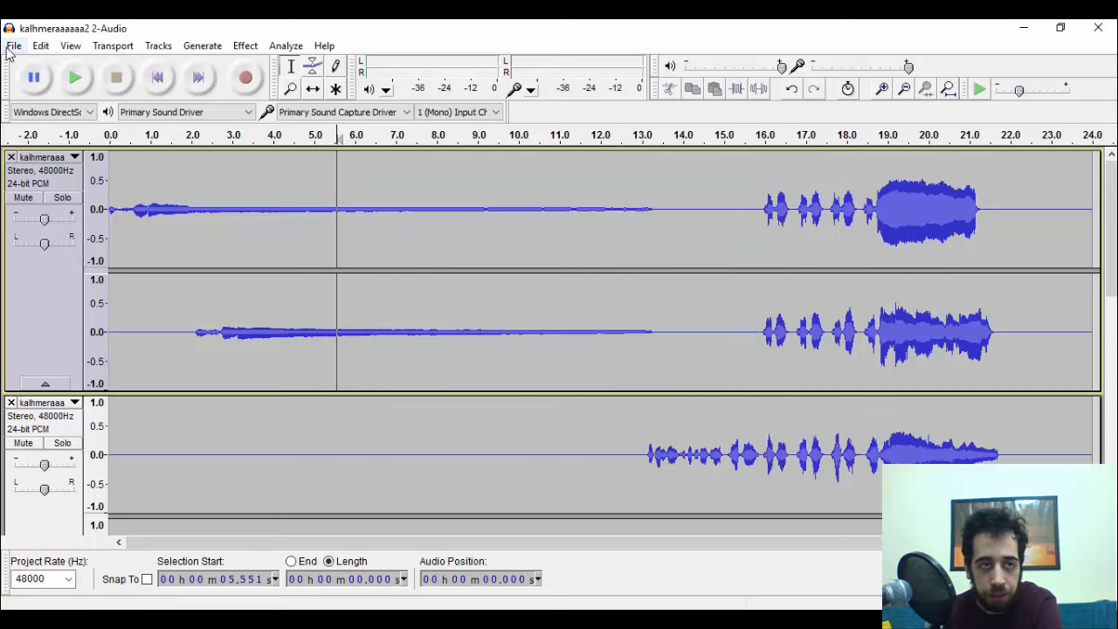
Export as FLAC Files with level 8, 24-bit options and proceed to Save.
click(14, 45)
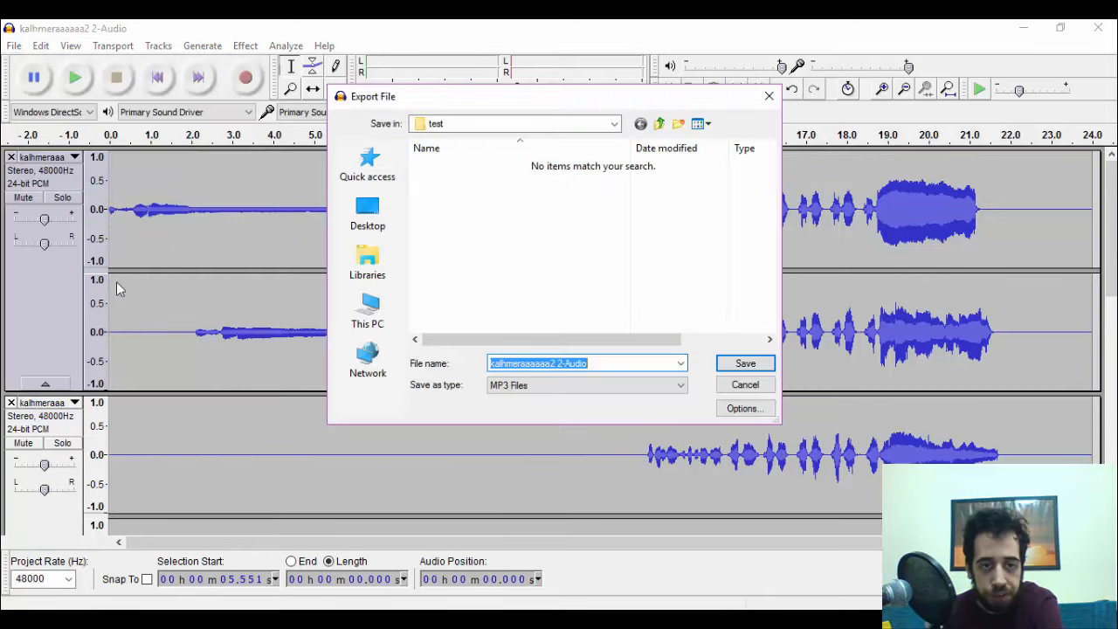
click(585, 386)
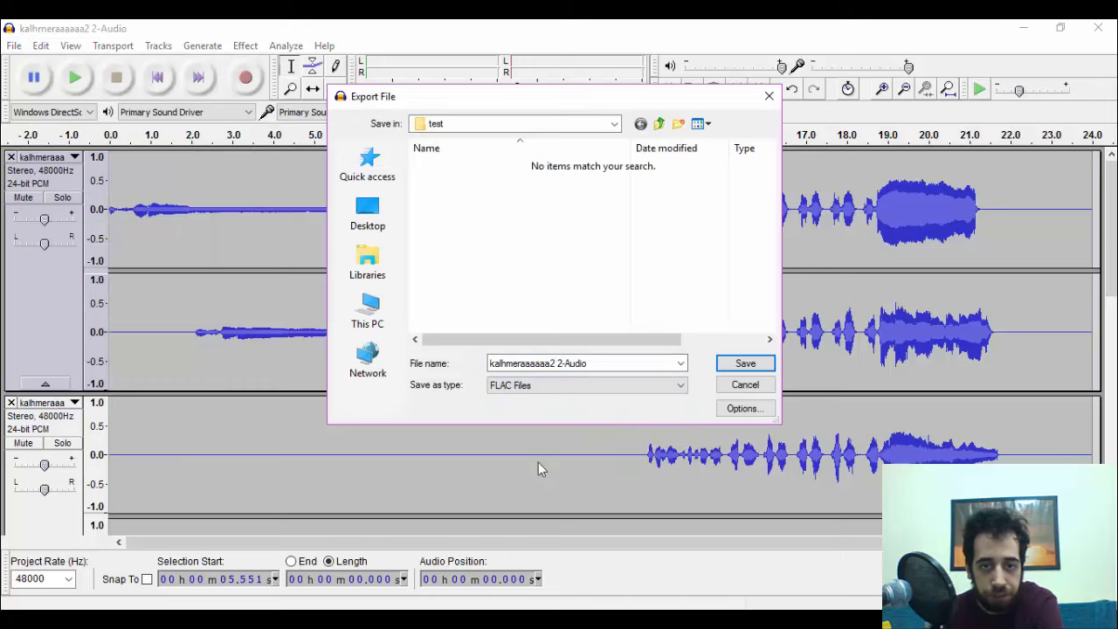
click(585, 386)
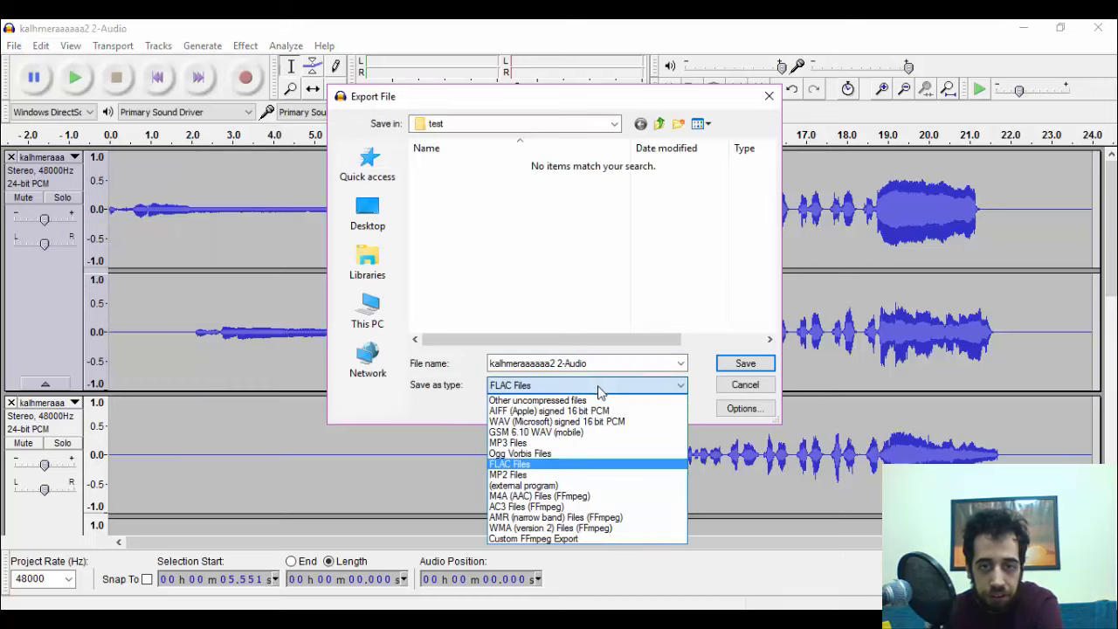
mouse_move(577, 411)
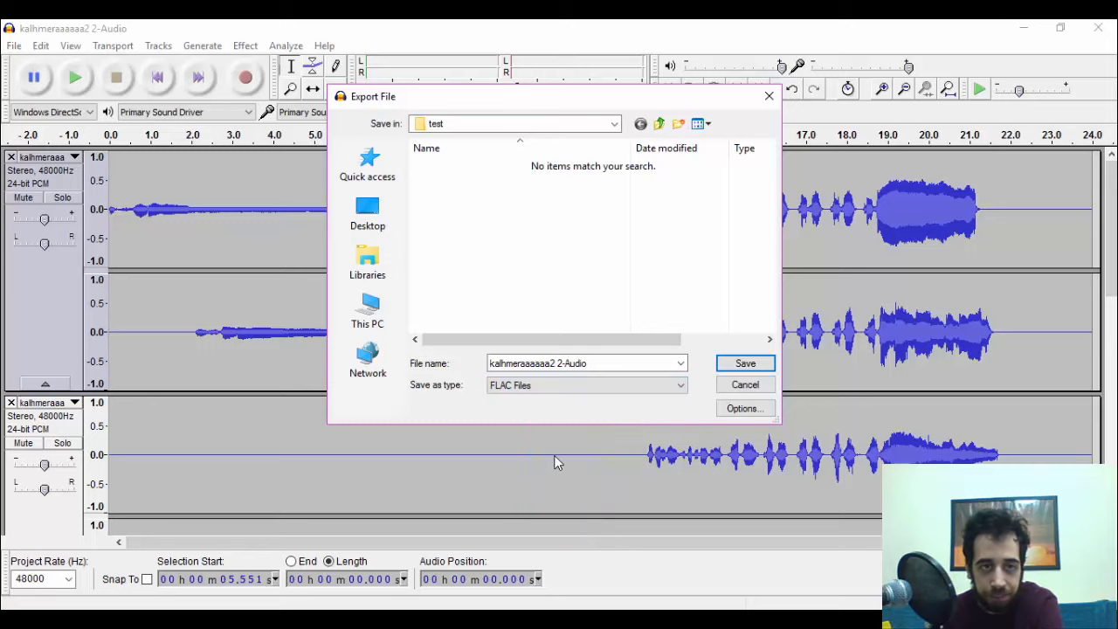
click(744, 409)
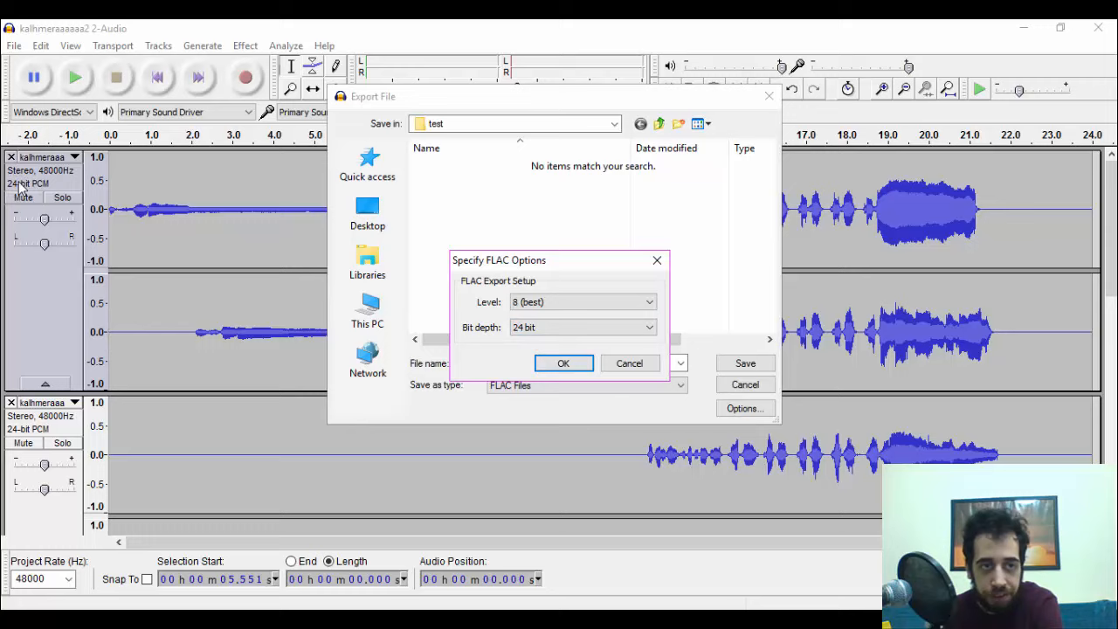
click(563, 362)
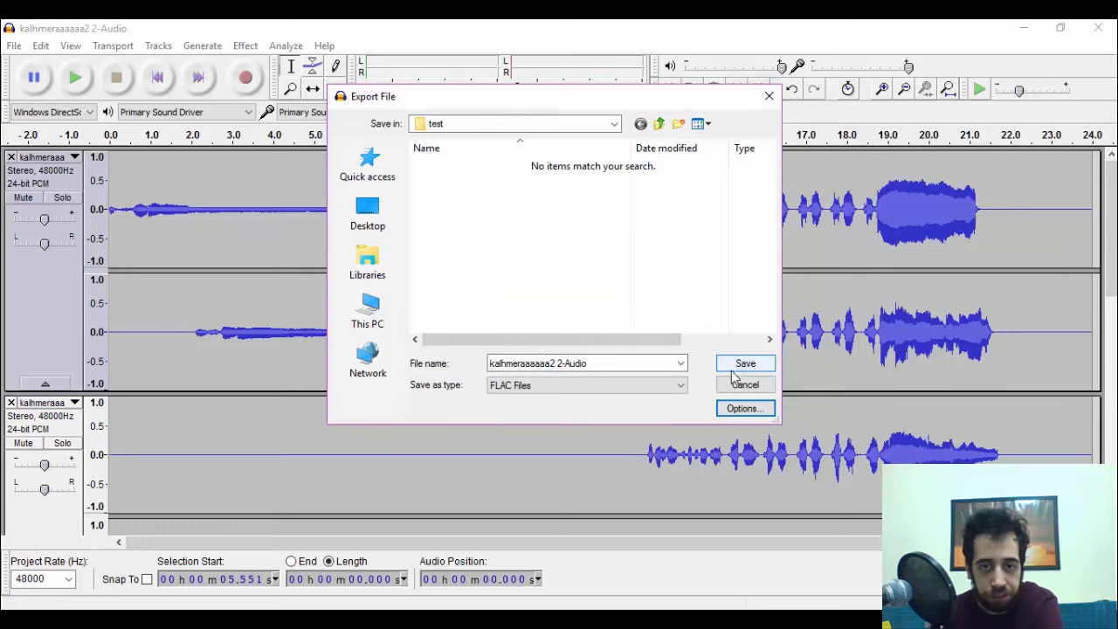
click(586, 363)
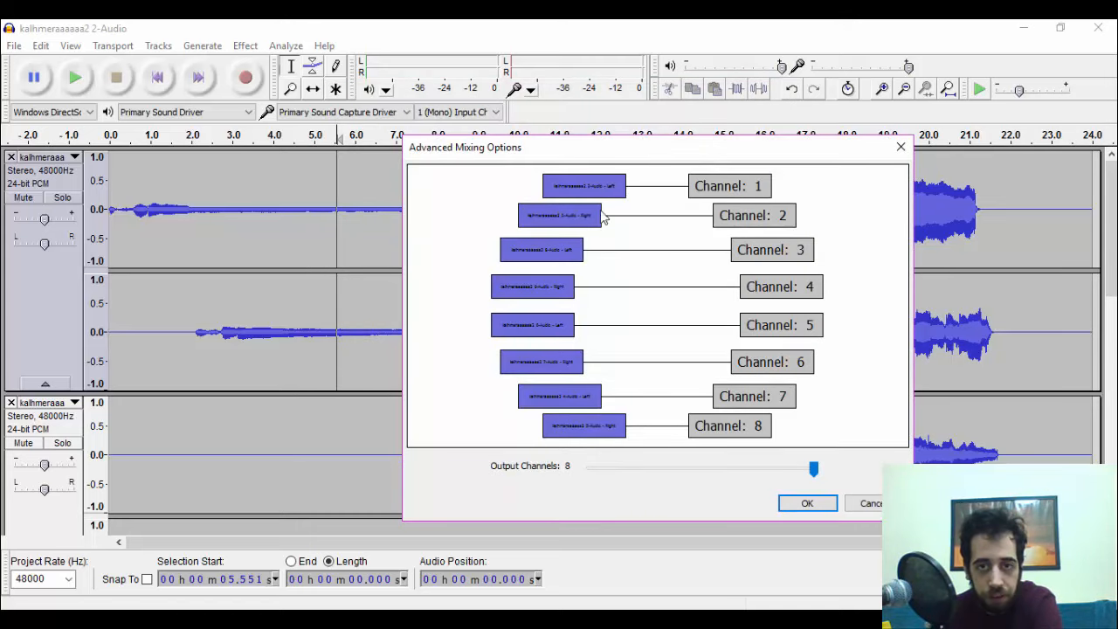
mouse_move(566, 278)
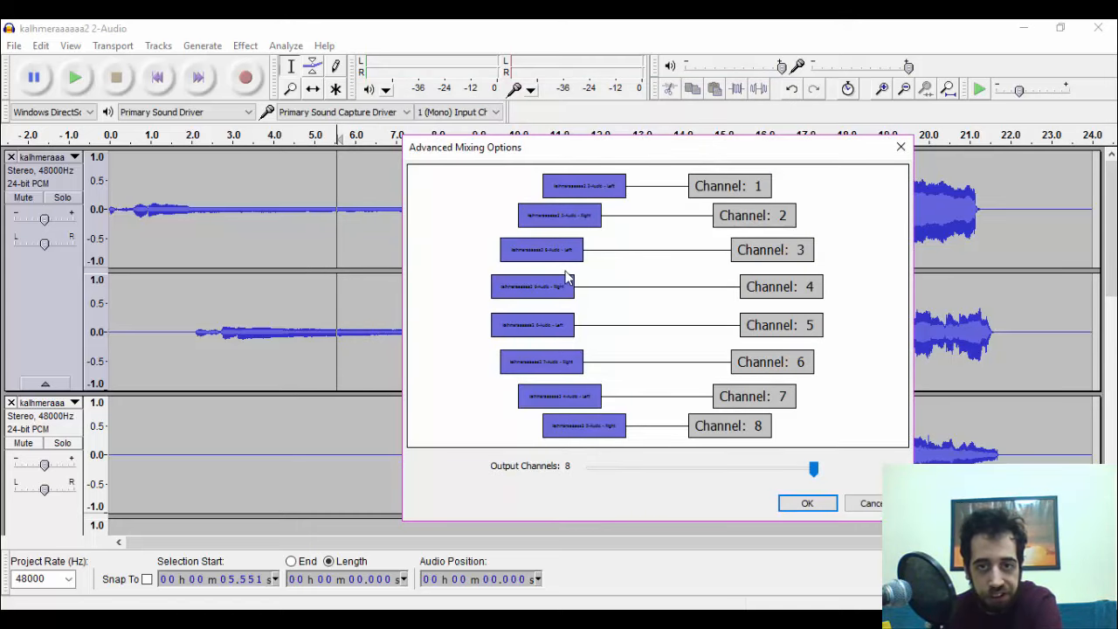
mouse_move(812, 339)
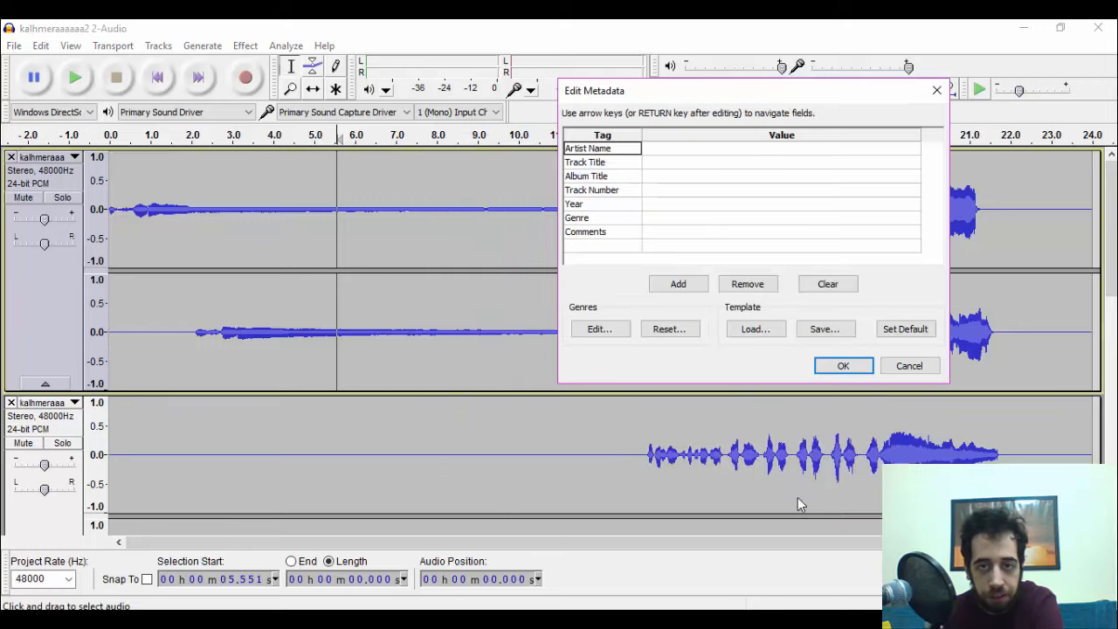
click(842, 365)
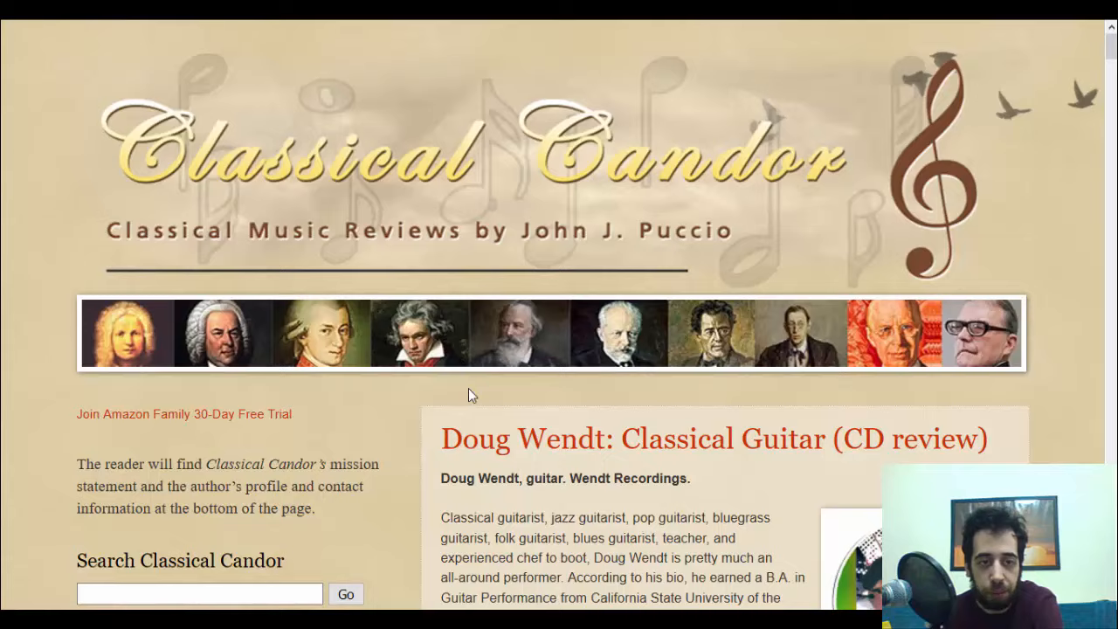
scroll(down, 3)
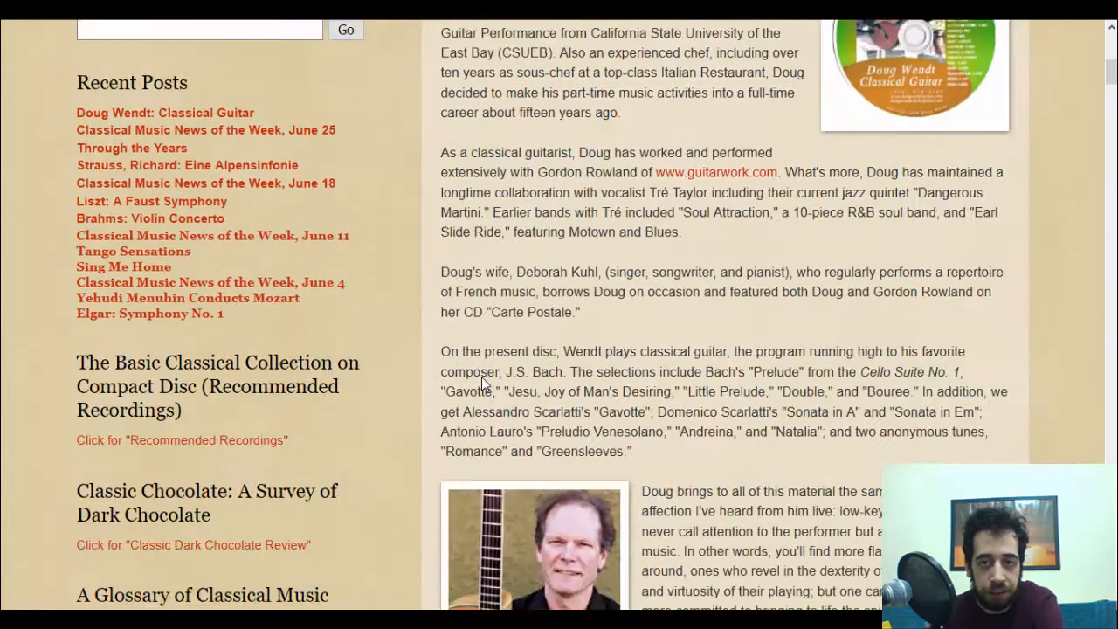
scroll(down, 3)
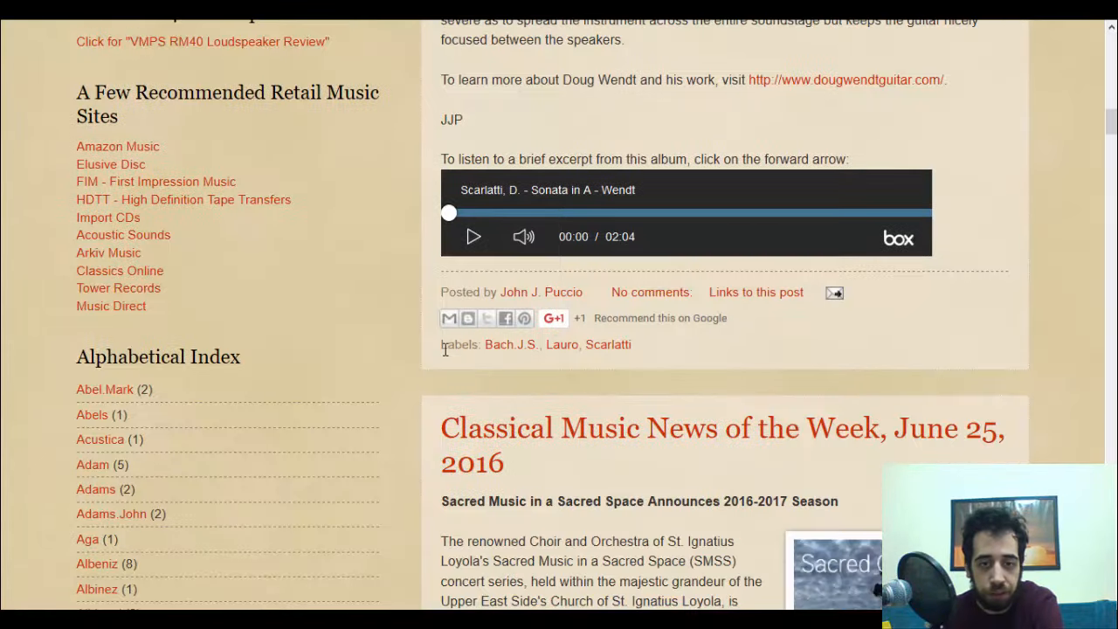
scroll(up, 3)
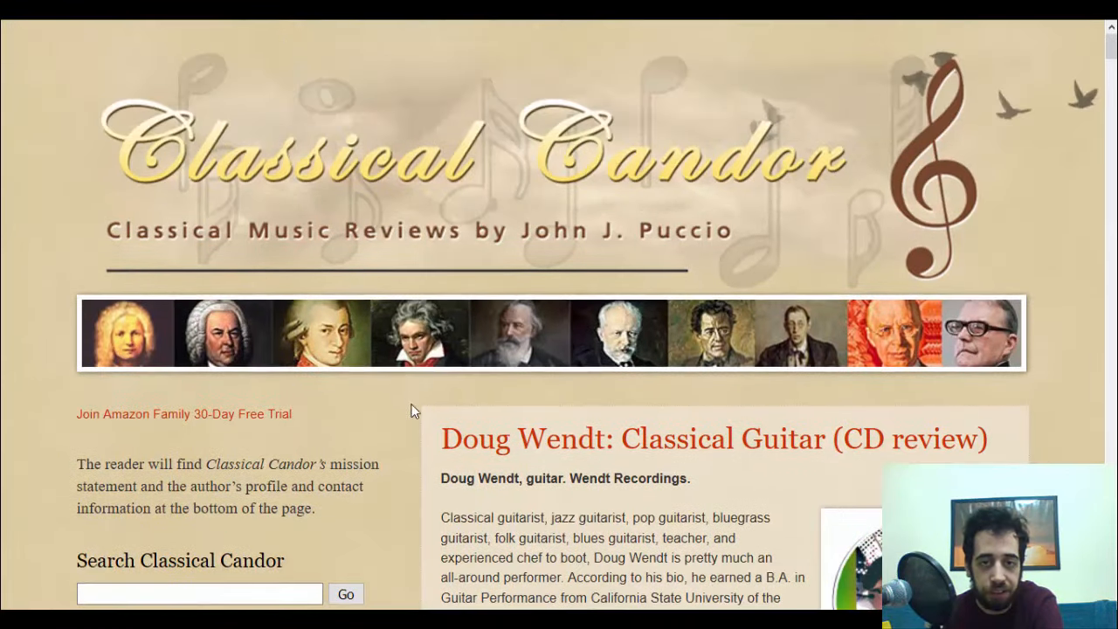
mouse_move(406, 435)
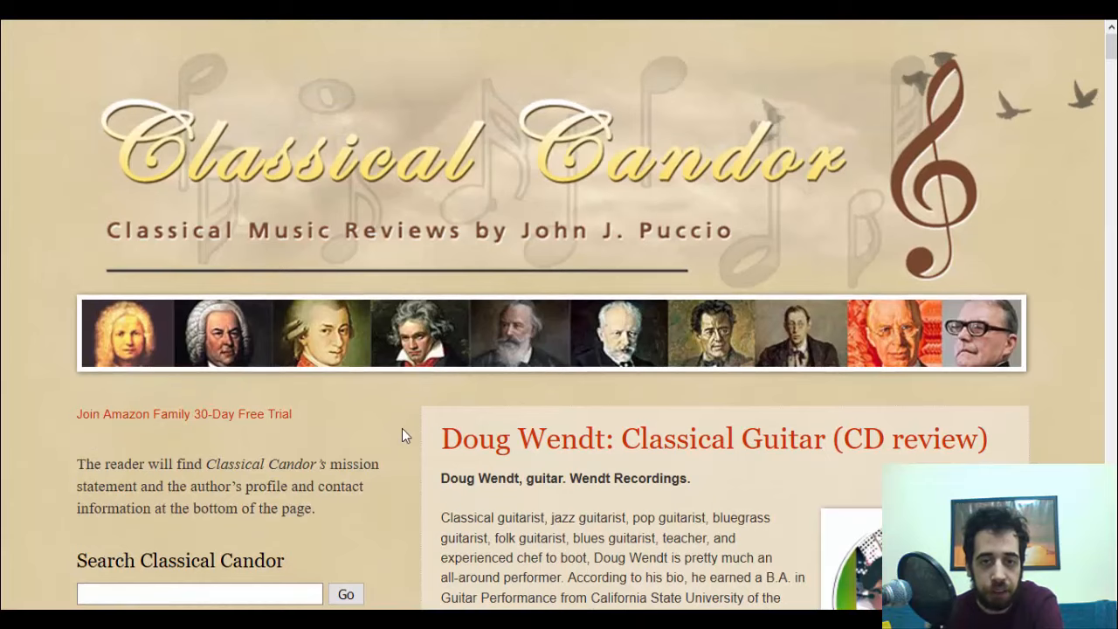
mouse_move(483, 213)
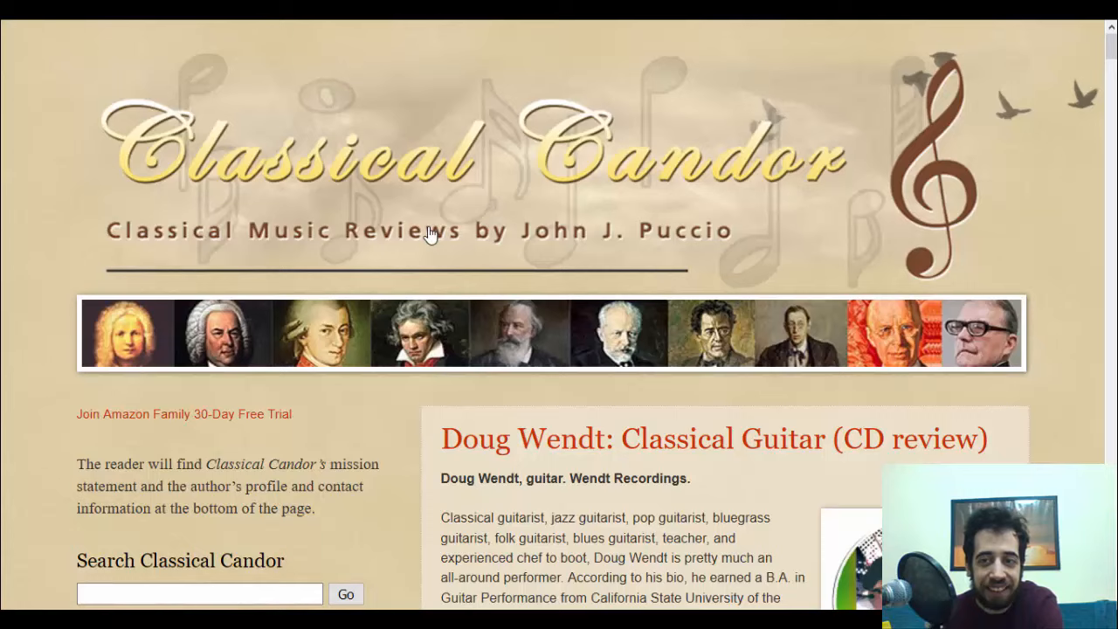
mouse_move(412, 398)
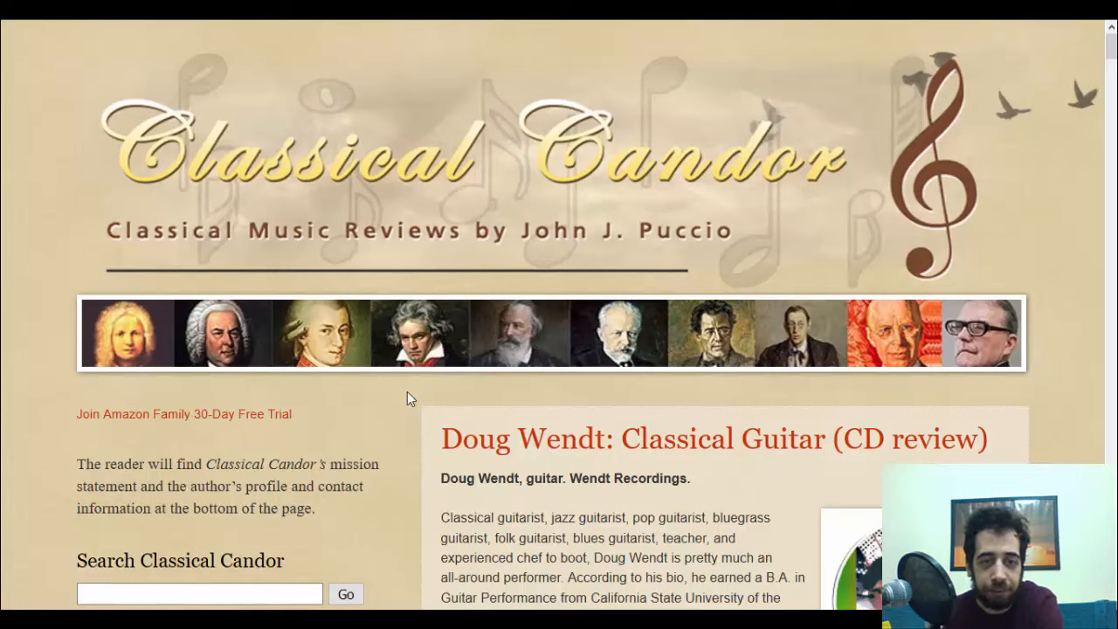
mouse_move(411, 398)
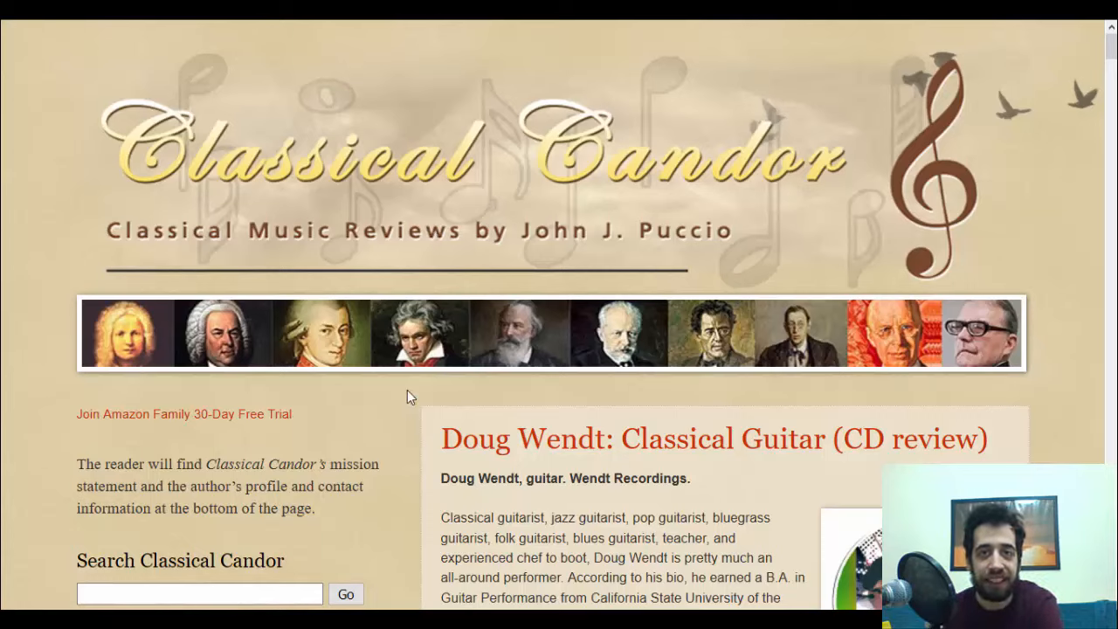